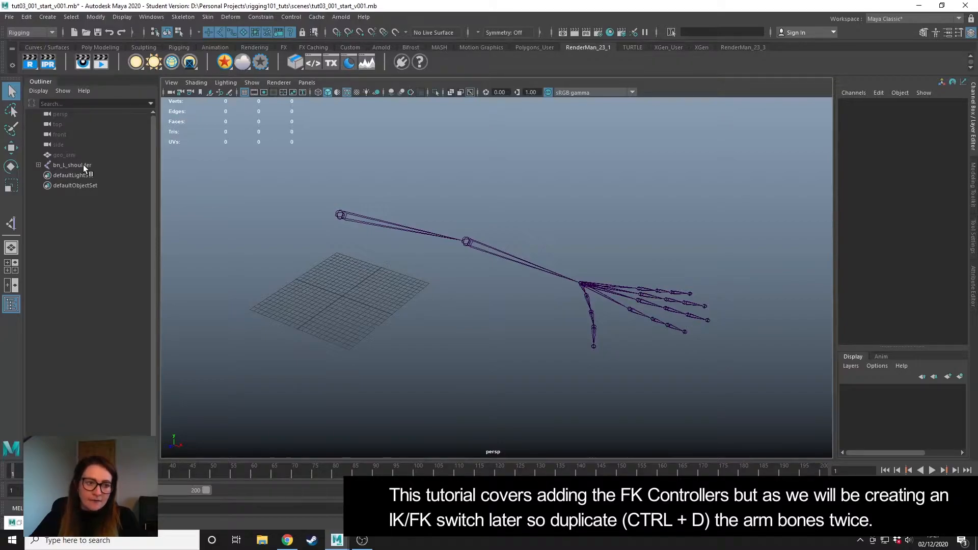
# Duplicate the bn_L_shoulder arm skeleton twice to get two extra copies.
pyautogui.click(71, 165)
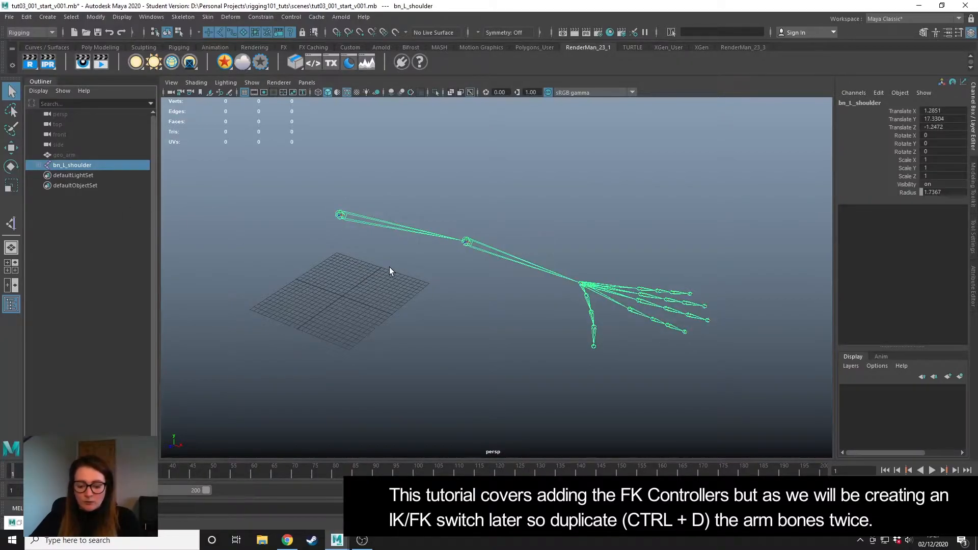
pyautogui.press('ctrl+d')
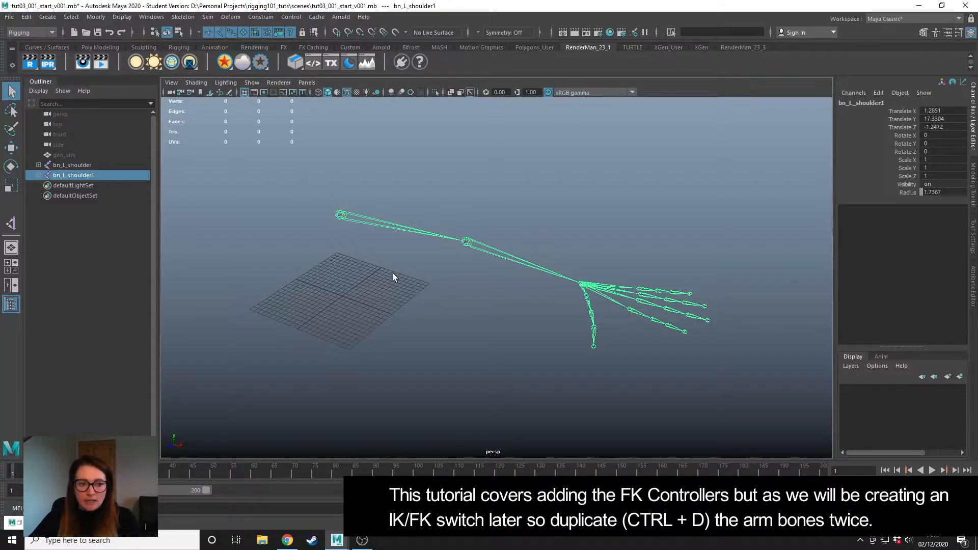
pyautogui.press('ctrl+d')
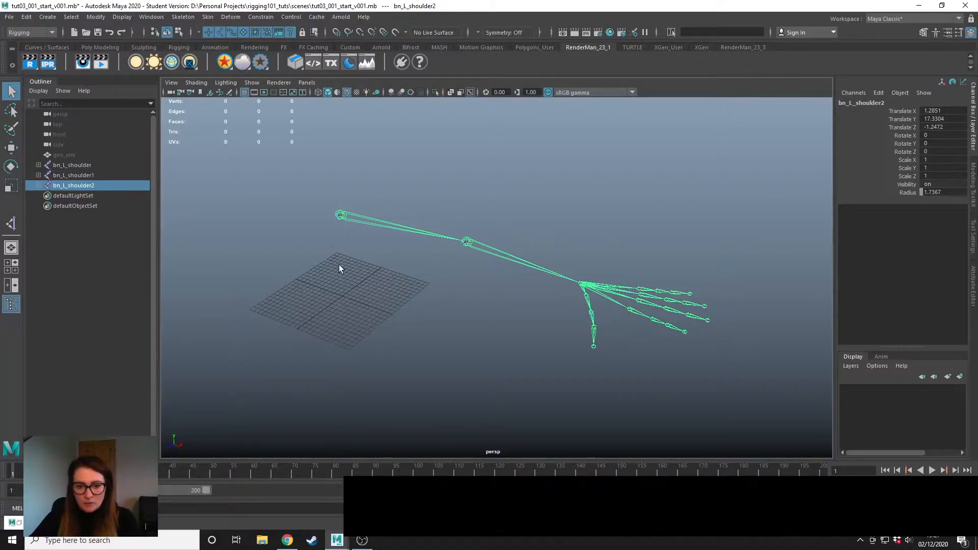
# Put the original bones on a display layer renamed skeleton_original.
pyautogui.click(71, 165)
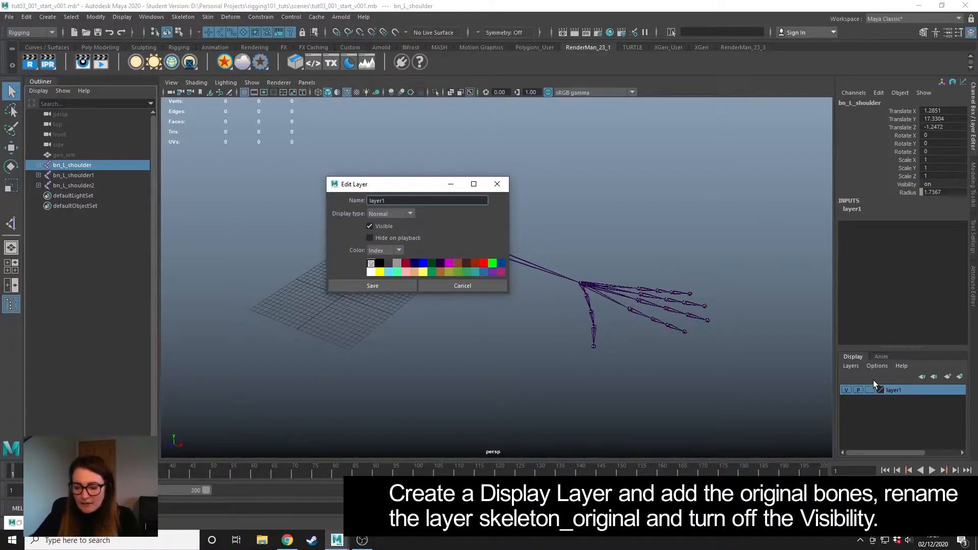
pyautogui.write('skelton_origi')
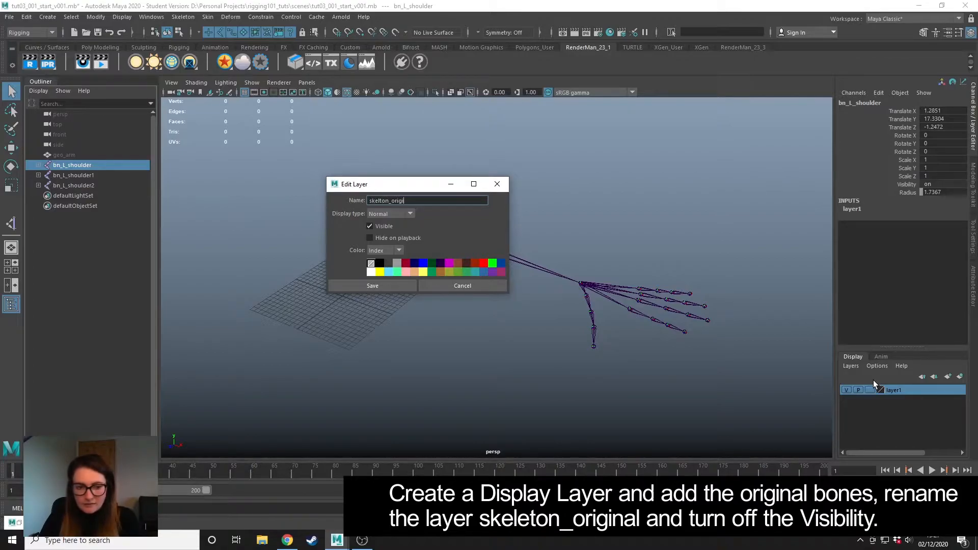
pyautogui.write('nal')
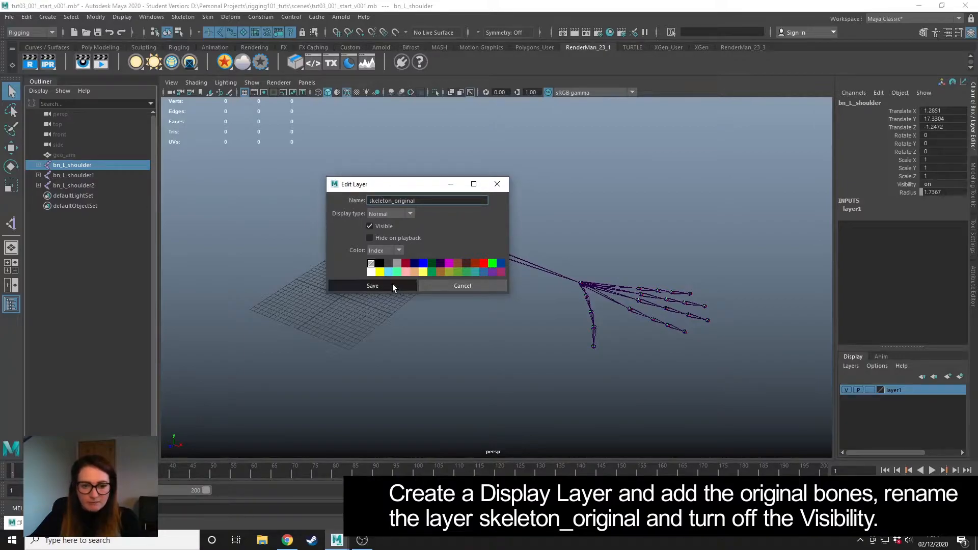
pyautogui.click(372, 286)
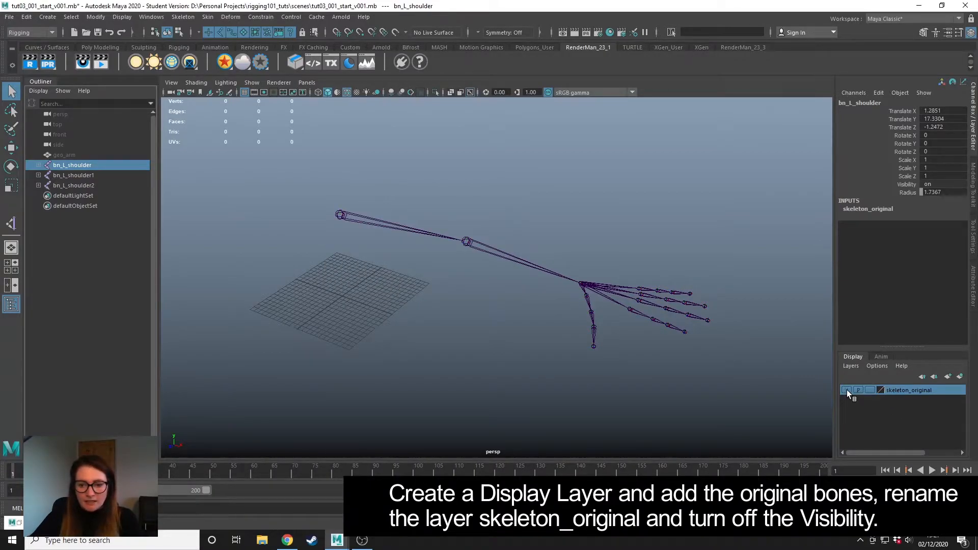
# Rename the first skeleton copy to bn_L_shoulder_IK.
pyautogui.click(74, 176)
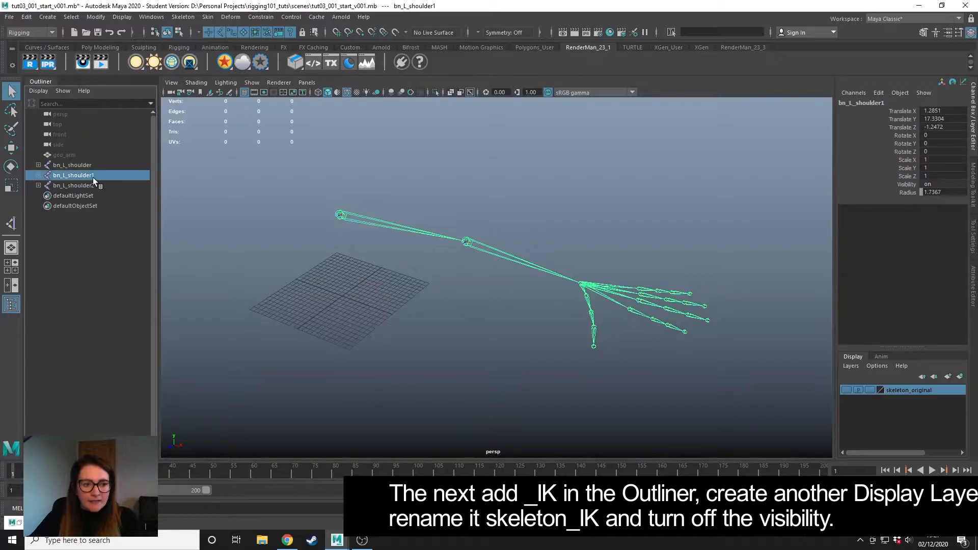
pyautogui.doubleClick(74, 175)
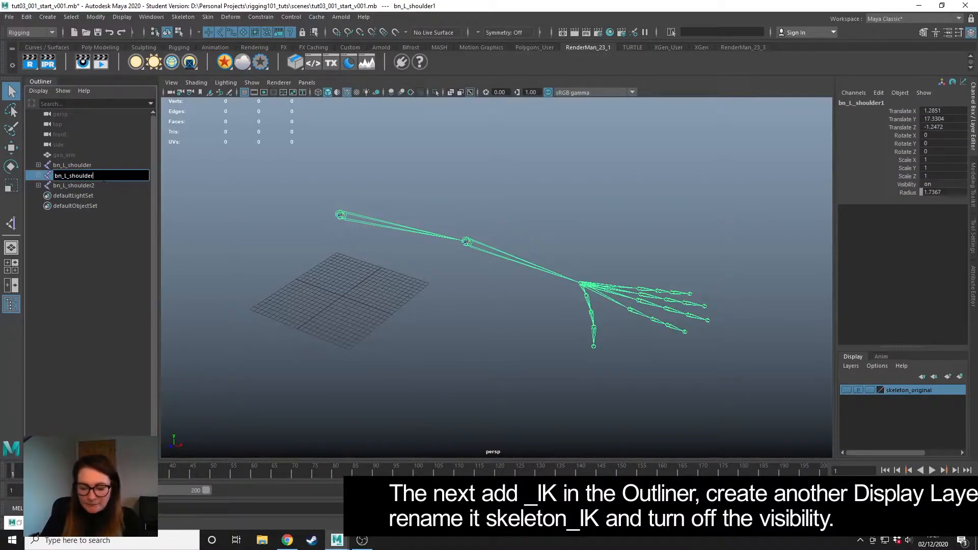
pyautogui.write('_IK')
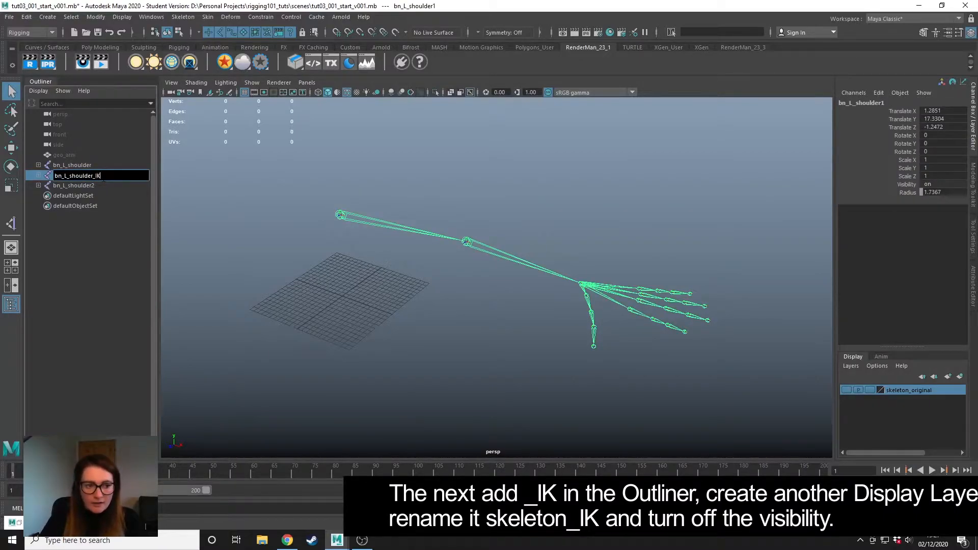
pyautogui.press('Return')
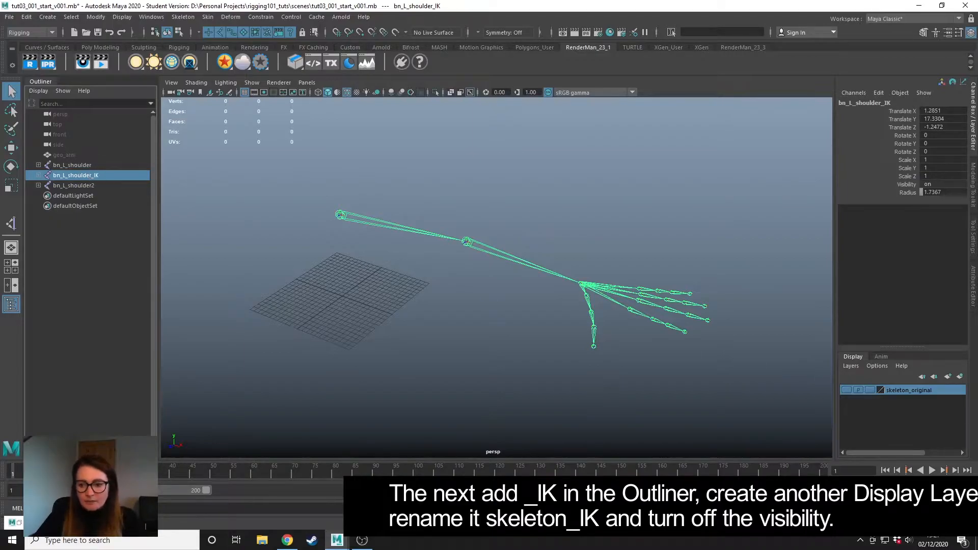
# Name its new display layer skeleton_IK and hide the layer.
pyautogui.doubleClick(903, 390)
pyautogui.write('s')
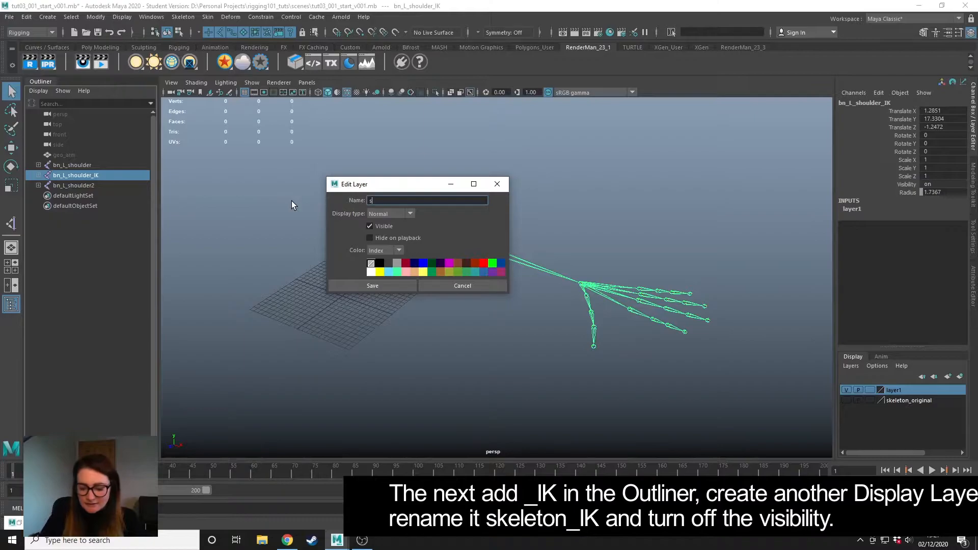
pyautogui.write('keleton_IK')
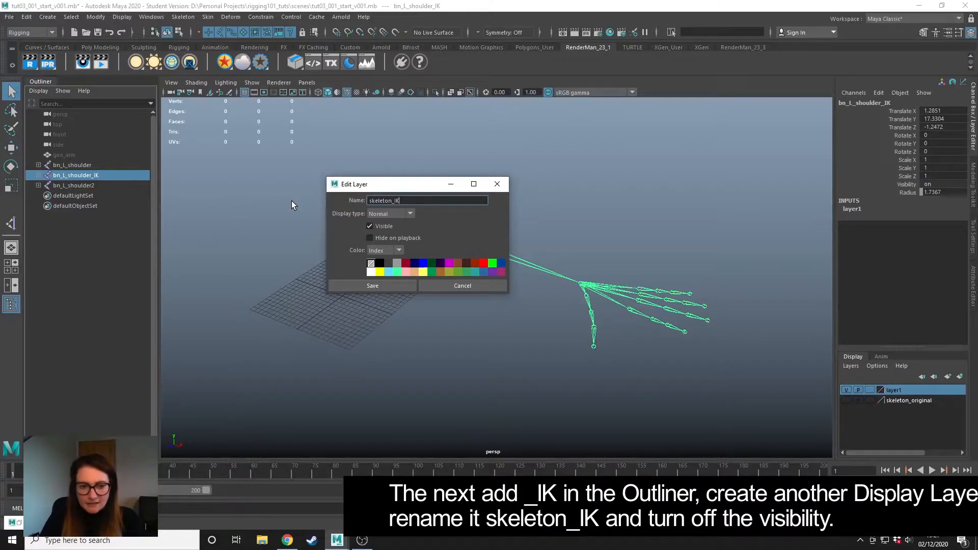
pyautogui.click(372, 286)
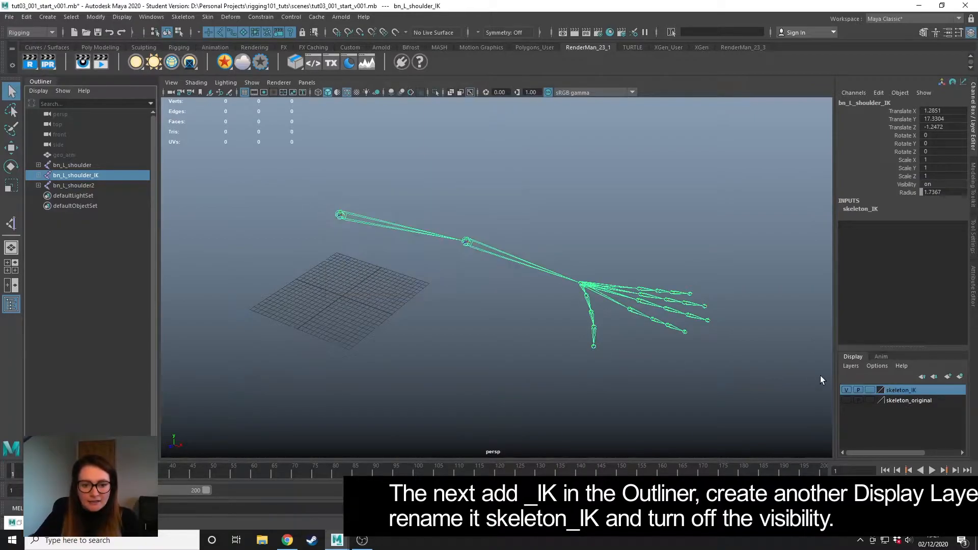
pyautogui.click(847, 390)
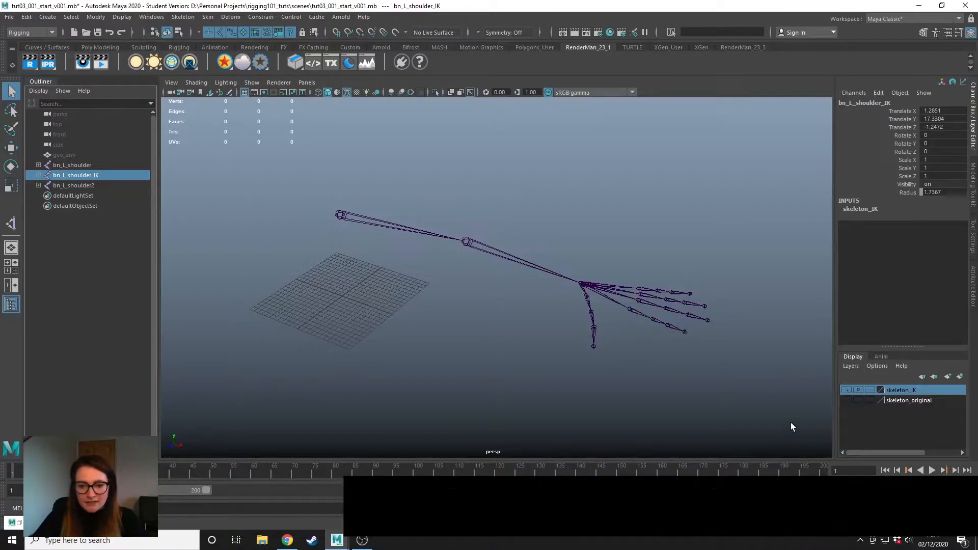
# Rename the second copy's shoulder, elbow and wrist joints with the _FK suffix.
pyautogui.click(74, 185)
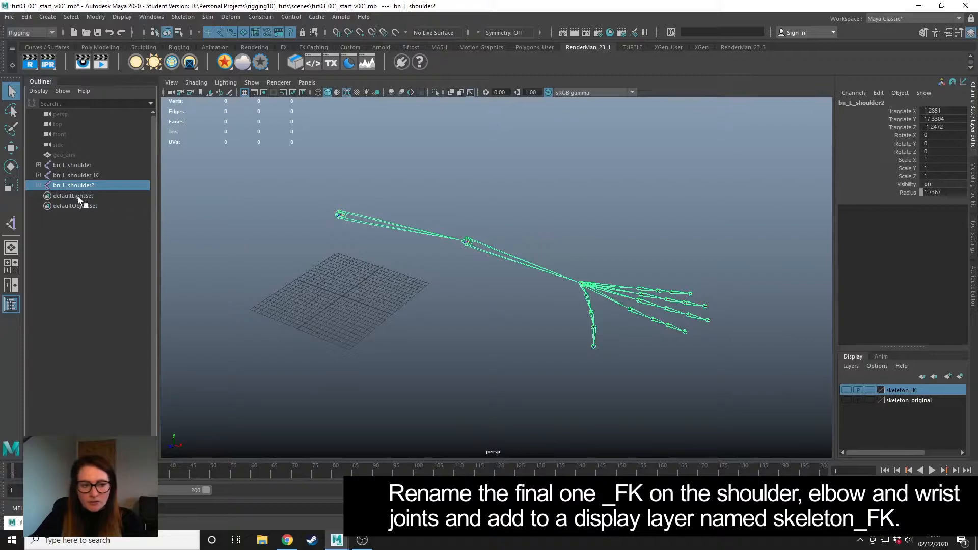
pyautogui.doubleClick(73, 186)
pyautogui.write('_FK')
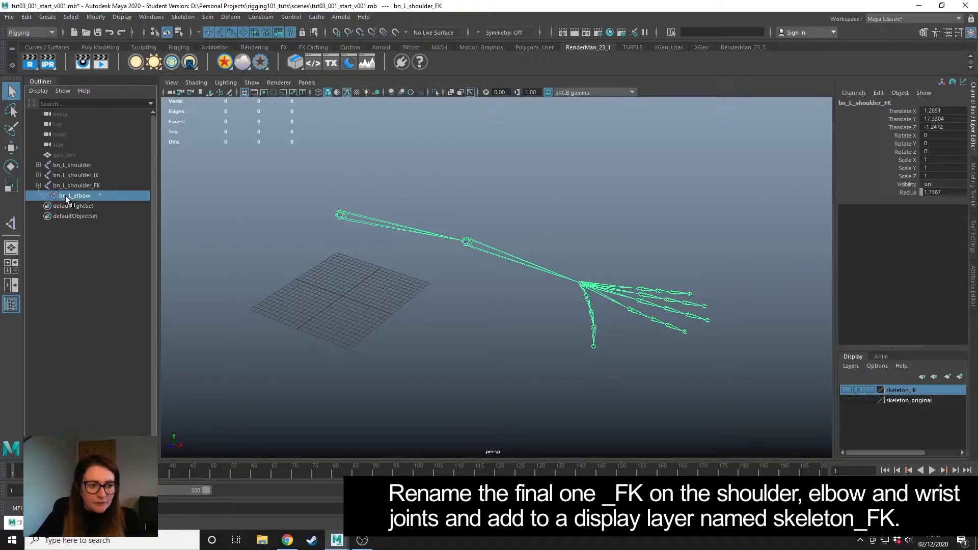
pyautogui.doubleClick(74, 196)
pyautogui.write('_FK')
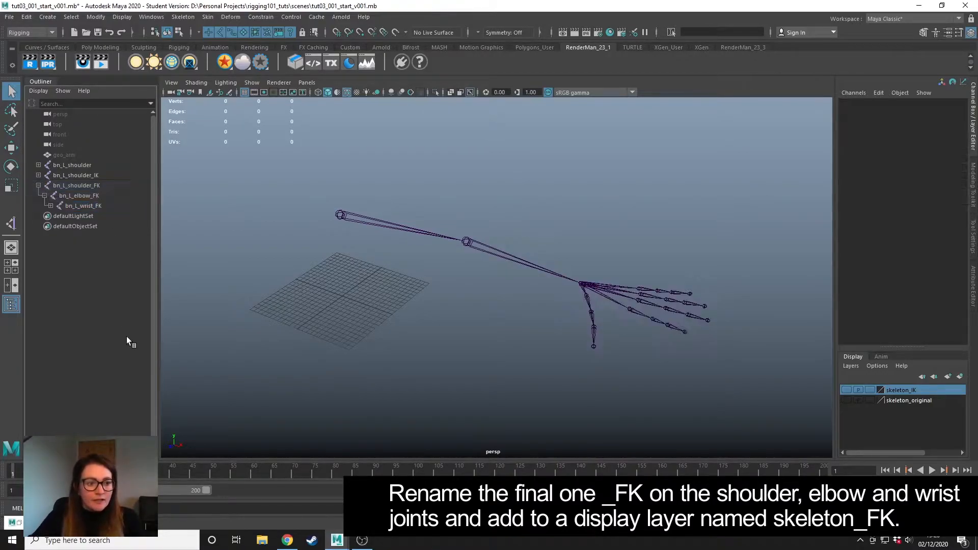
# Put the FK joint hierarchy on a display layer named skeleton_FK.
pyautogui.click(77, 185)
pyautogui.write('skeleton_')
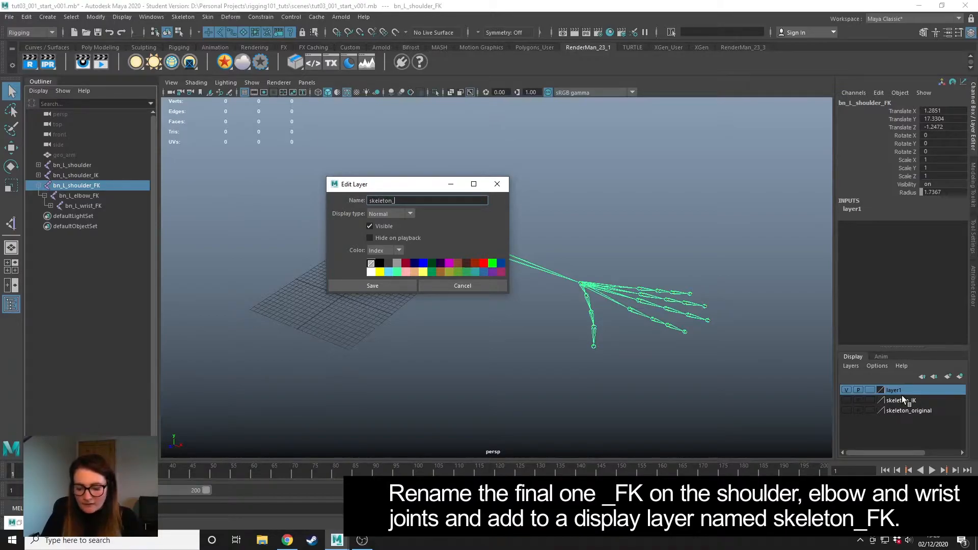
pyautogui.write('FK')
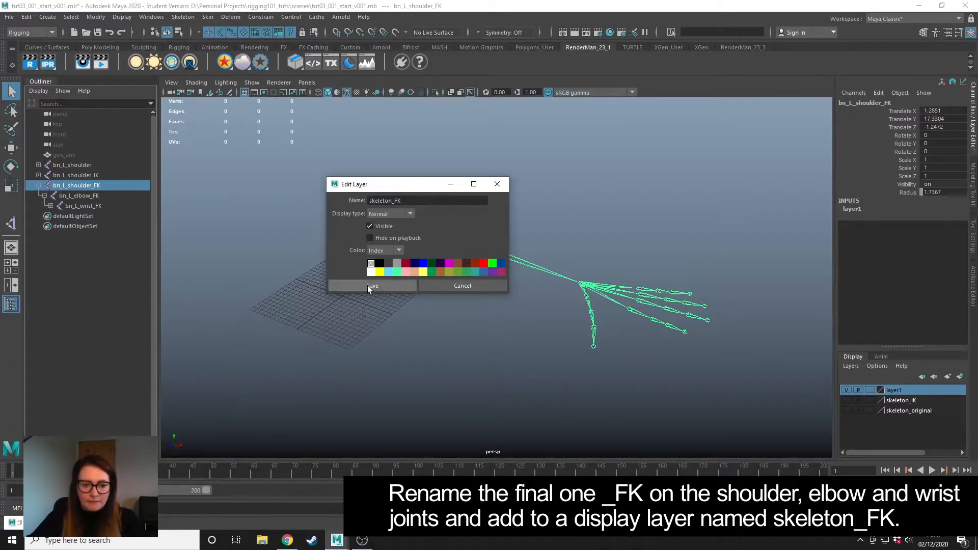
pyautogui.click(373, 285)
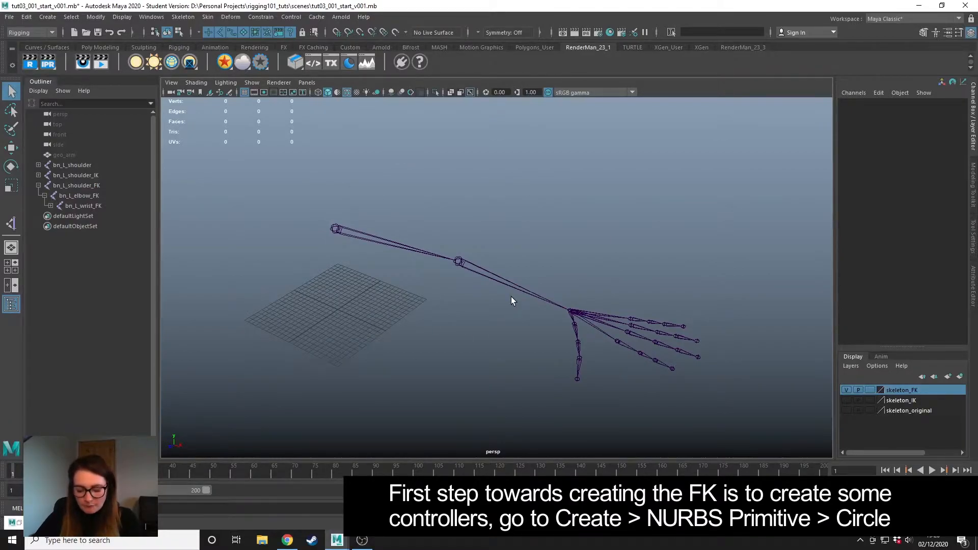
pyautogui.moveTo(374, 233)
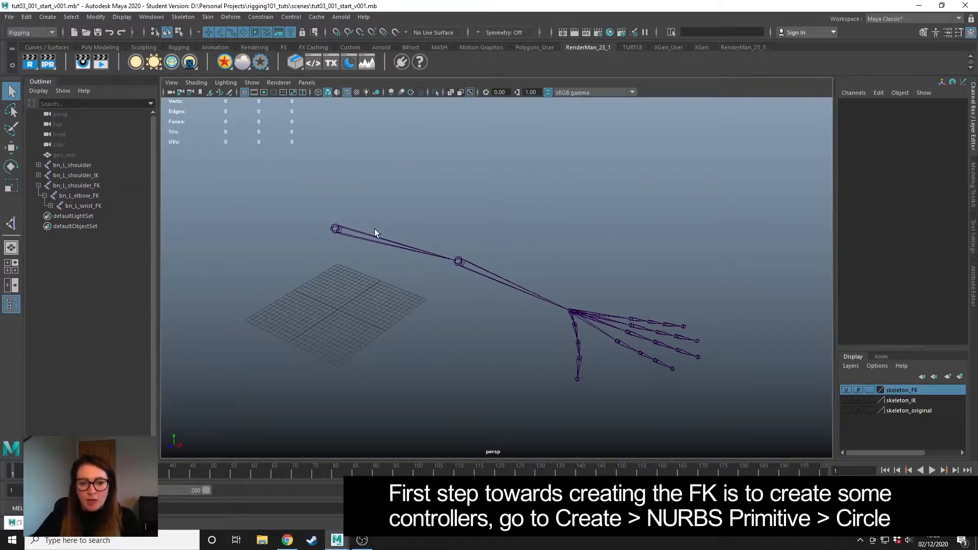
# Create a NURBS circle at the FK shoulder joint, rotated Z -90 and scaled up.
pyautogui.click(47, 18)
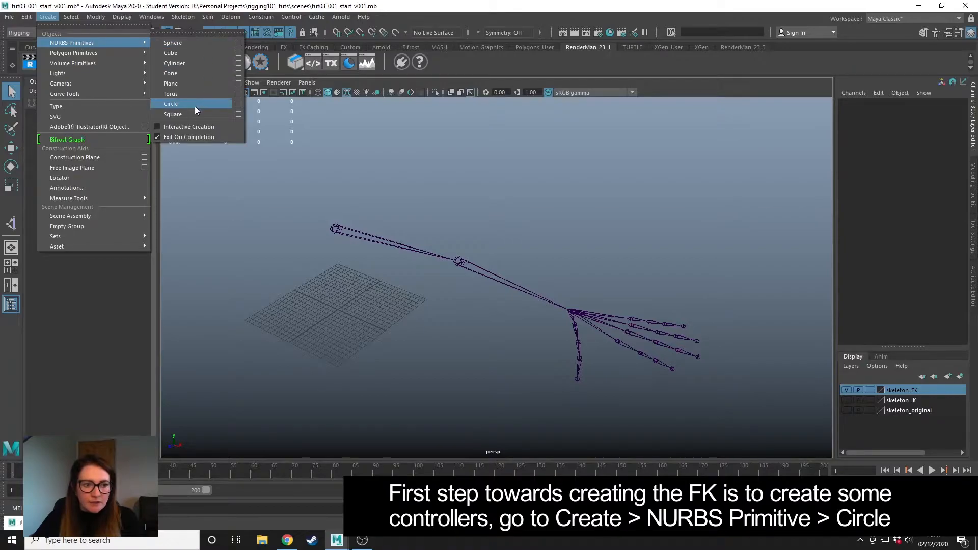
pyautogui.click(170, 104)
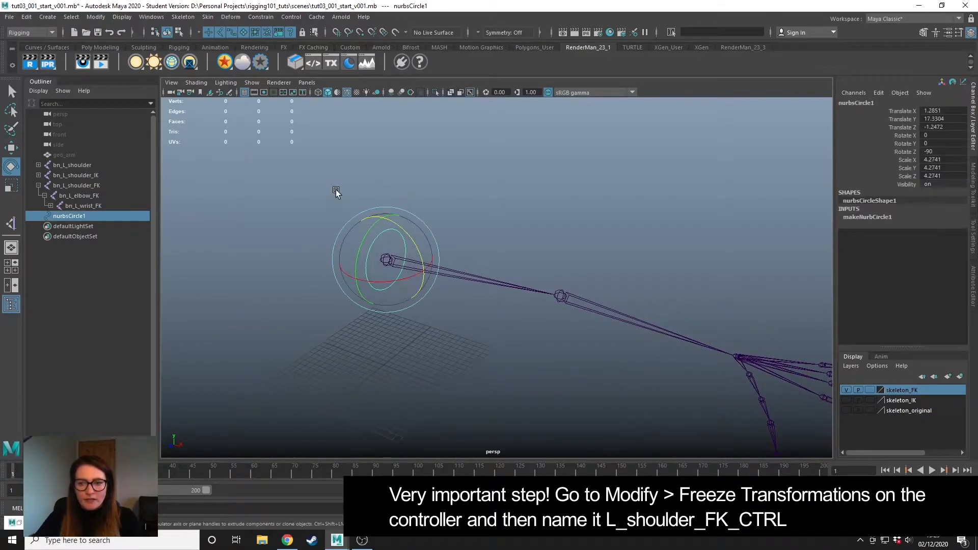
# Freeze the circle's transformations and rename it L_shoulder_FK_ctrl.
pyautogui.click(94, 17)
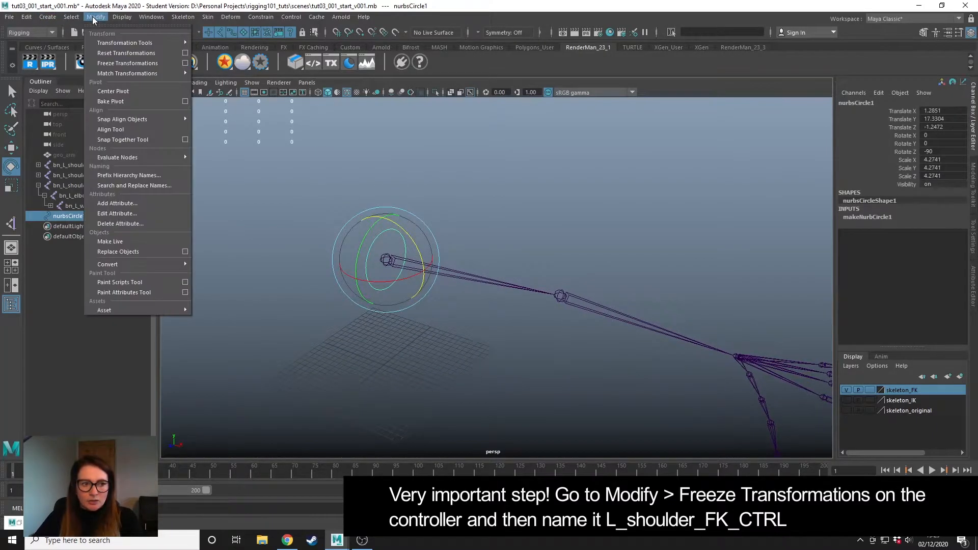
pyautogui.click(127, 62)
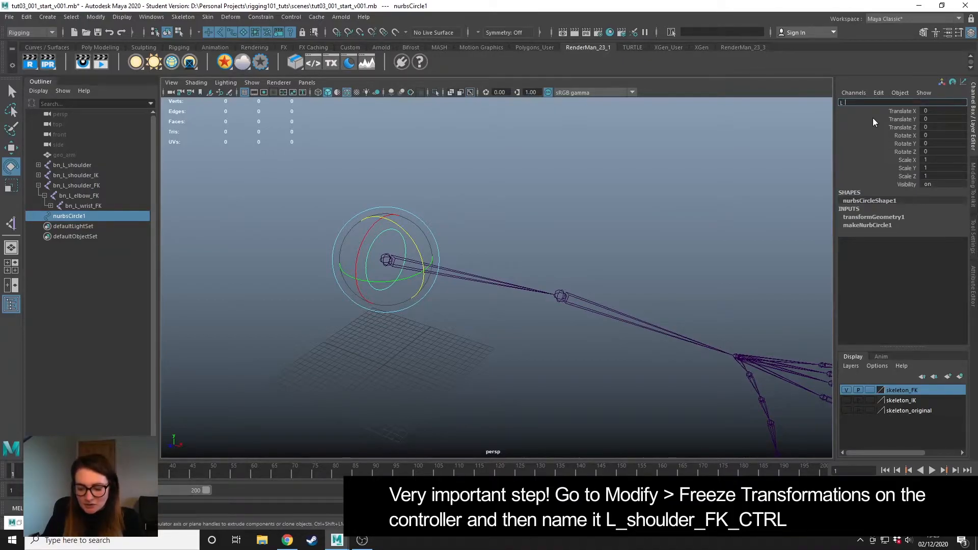
pyautogui.write('_shoulder')
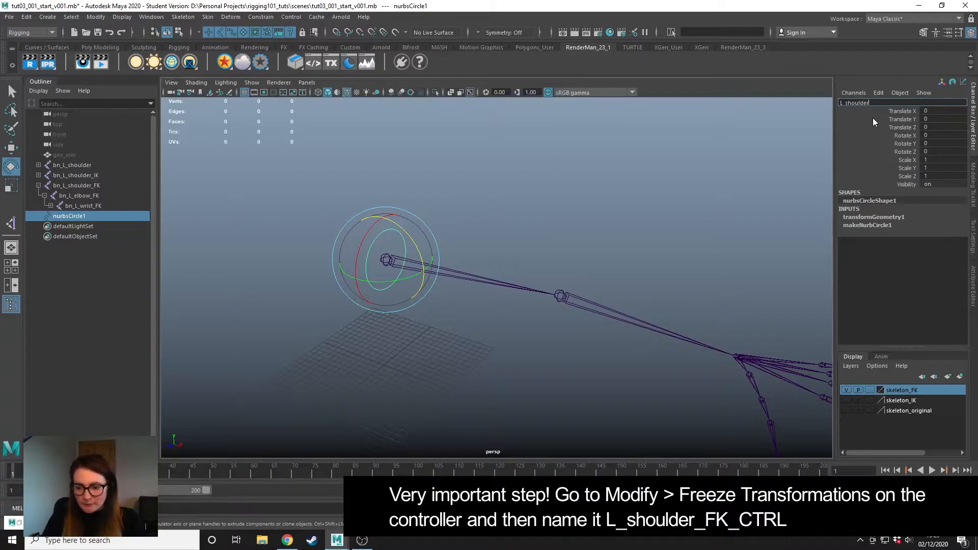
pyautogui.write('_FK_ctrl')
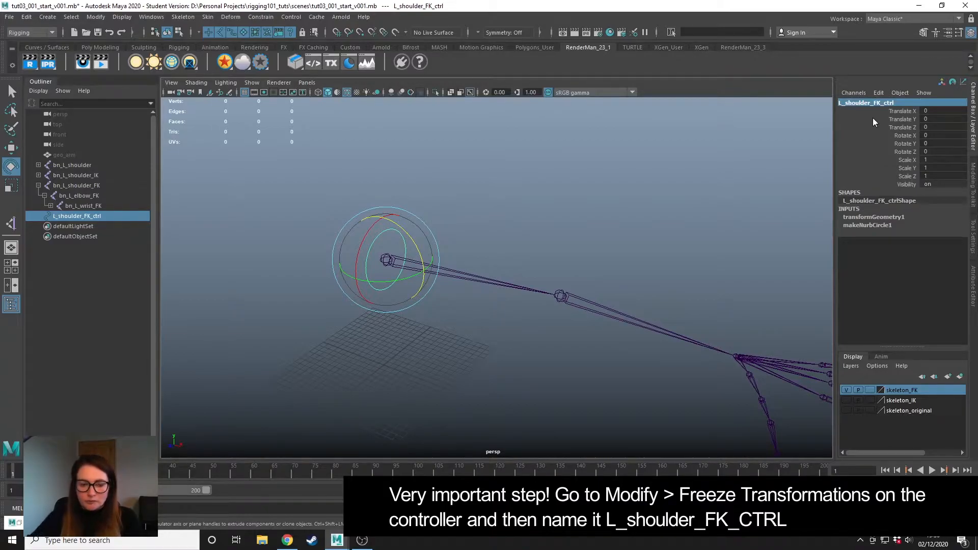
pyautogui.click(506, 313)
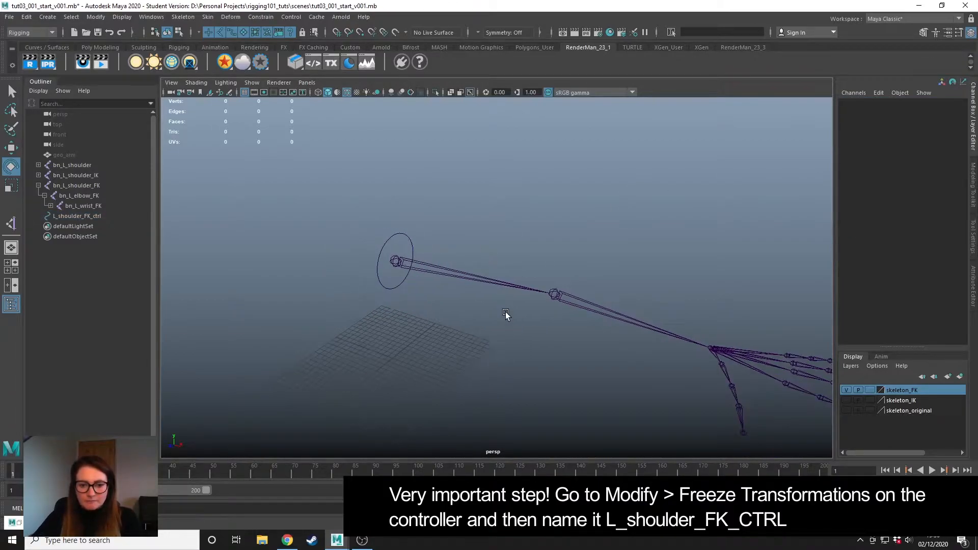
pyautogui.click(78, 216)
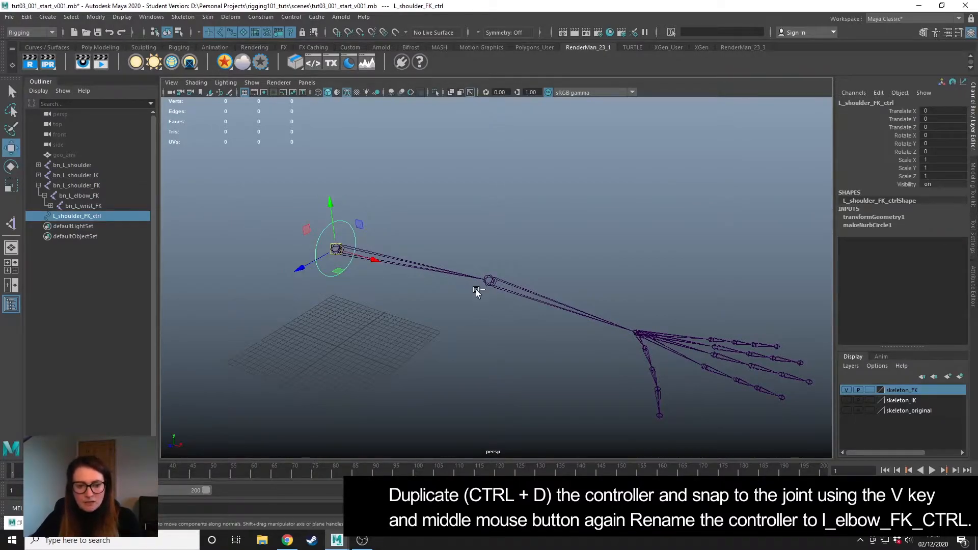
# Duplicate the controller to the elbow as L_elbow_FK_ctrl and again for the wrist.
pyautogui.press('ctrl+d')
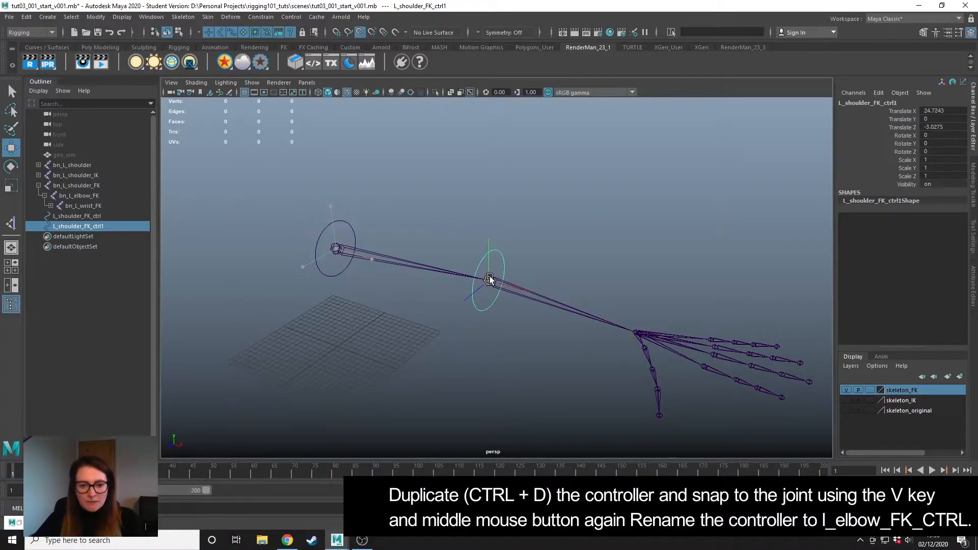
pyautogui.click(488, 279)
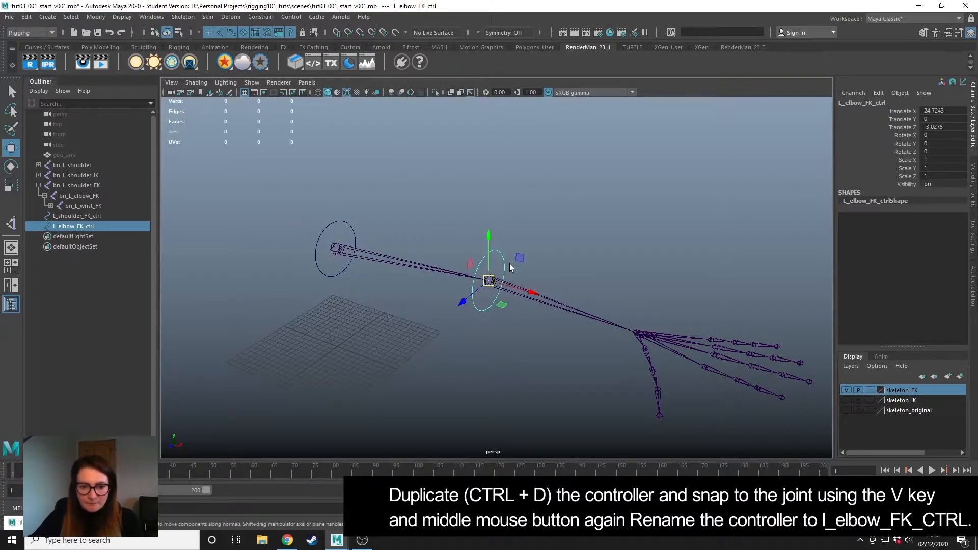
pyautogui.press('ctrl+d')
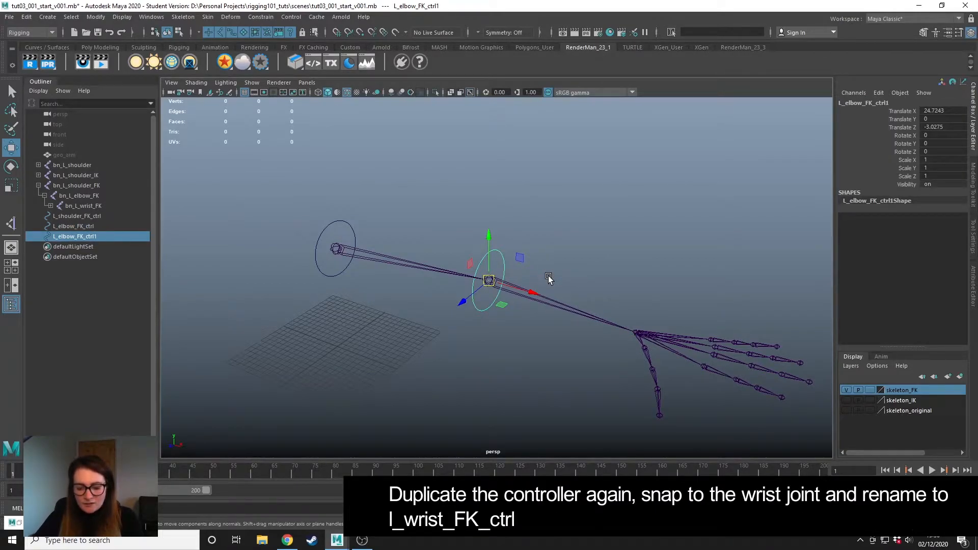
pyautogui.moveTo(579, 346)
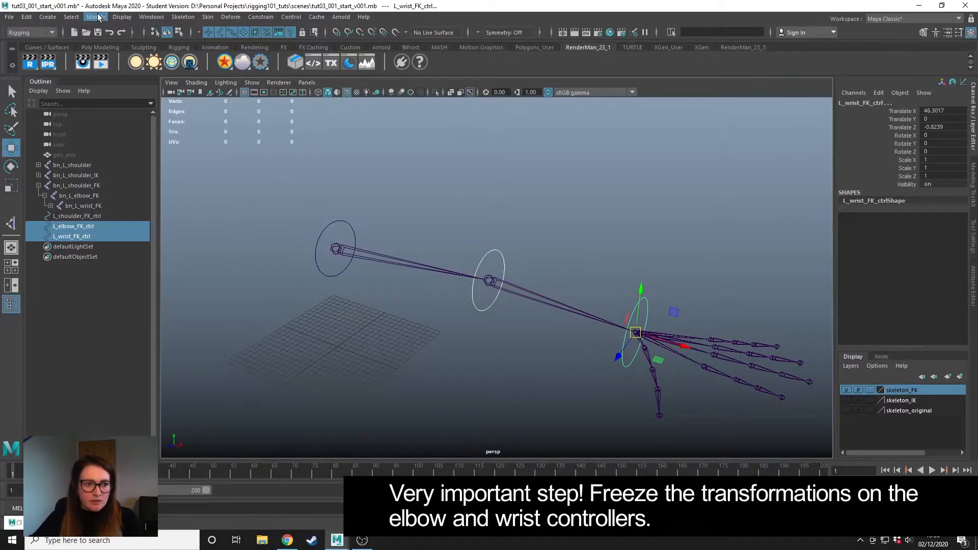
# Freeze transformations on L_elbow_FK_ctrl and L_wrist_FK_ctrl so translates read zero.
pyautogui.click(95, 17)
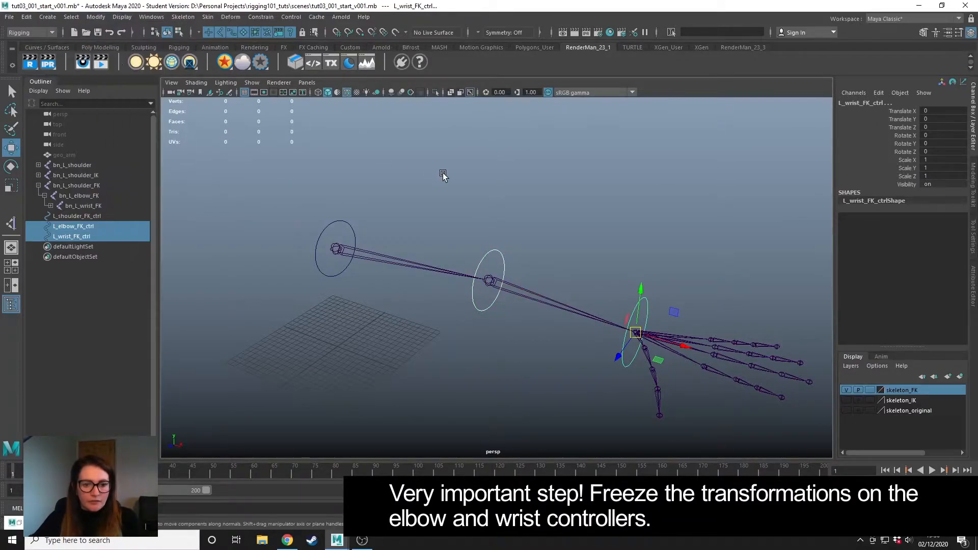
pyautogui.click(76, 216)
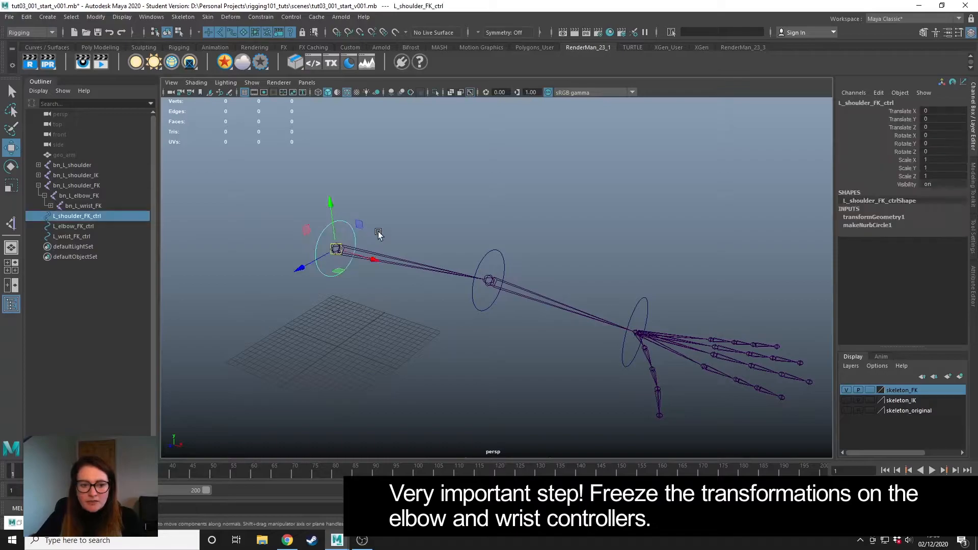
pyautogui.click(73, 227)
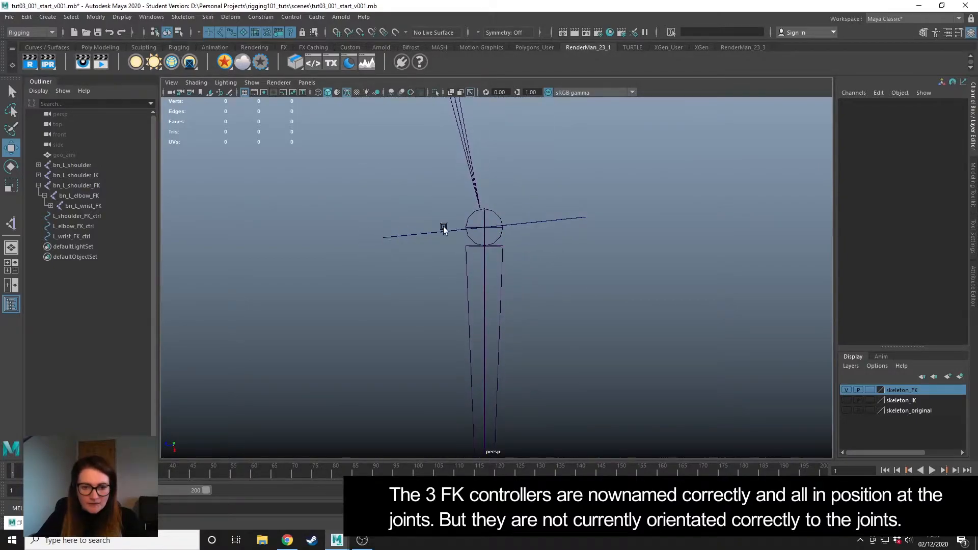
pyautogui.moveTo(494, 232)
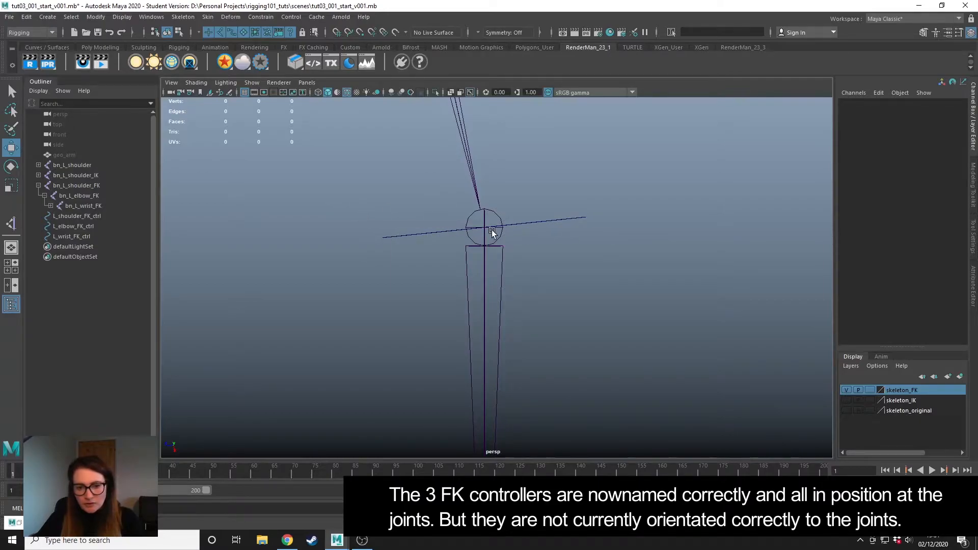
pyautogui.moveTo(498, 256)
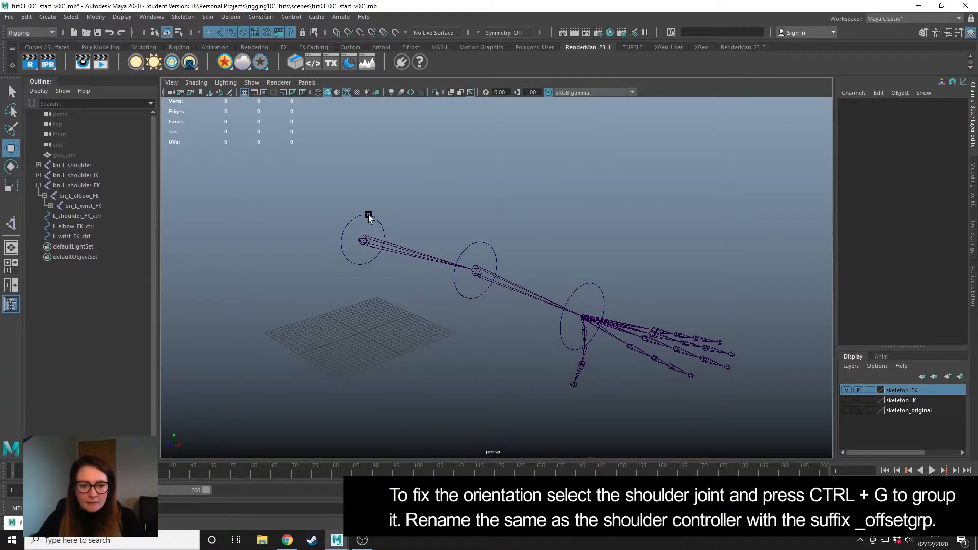
# Group L_shoulder_FK_ctrl under a new parent named L_shoulder_FK_ctrl_offsetgrp.
pyautogui.click(77, 216)
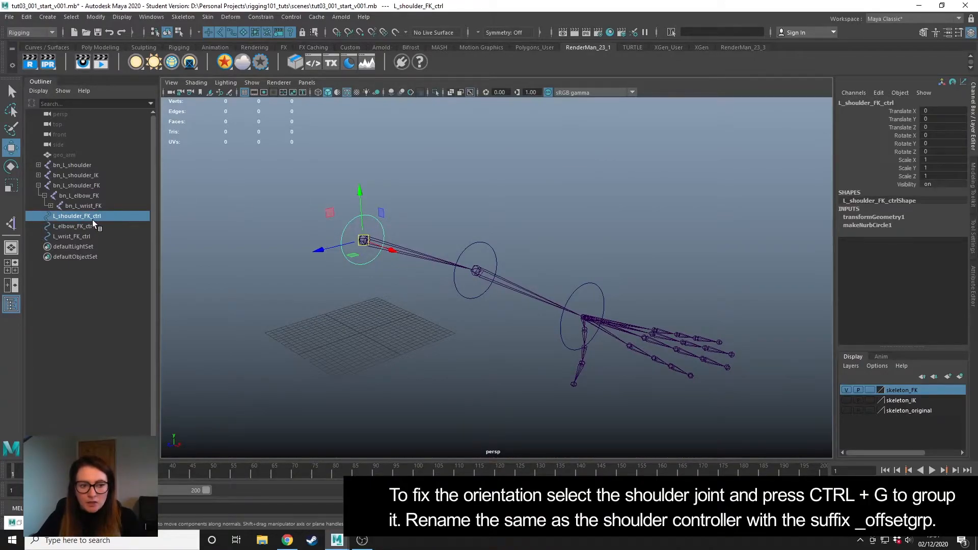
pyautogui.moveTo(517, 279)
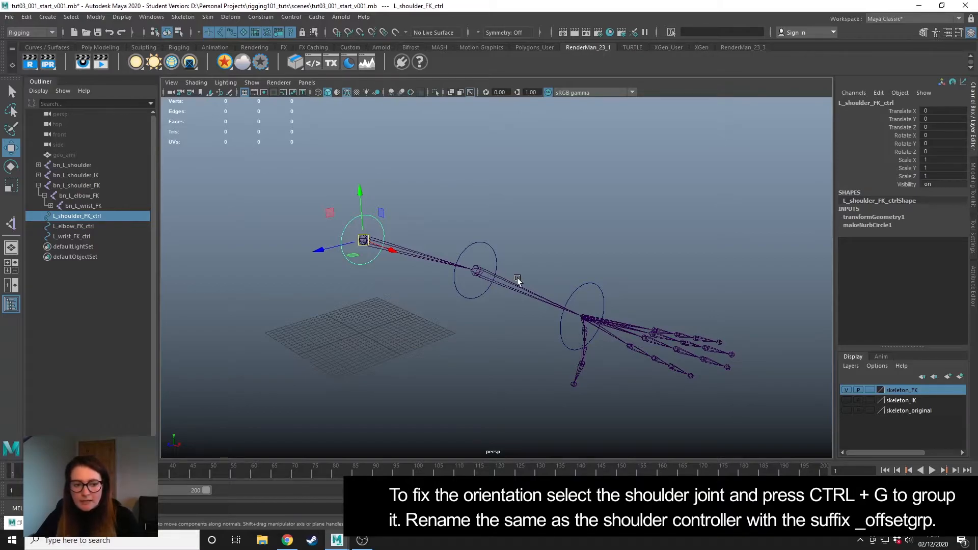
pyautogui.press('ctrl+g')
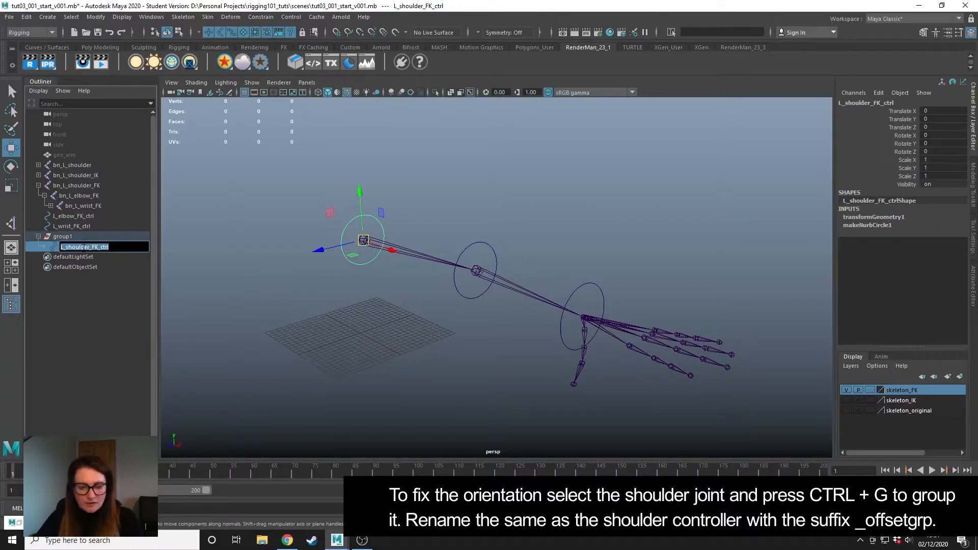
pyautogui.press('ctrl+g')
pyautogui.write('_offsetgrp')
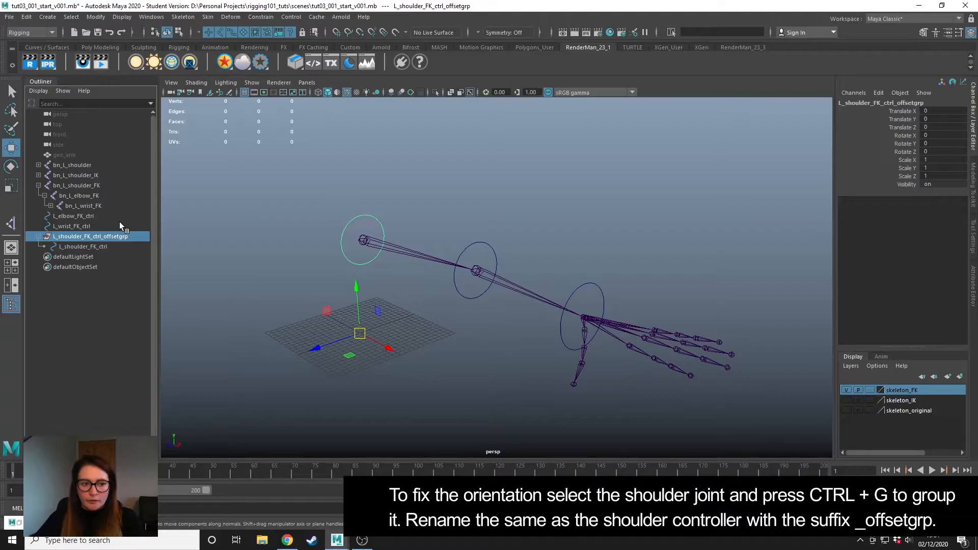
pyautogui.moveTo(152, 254)
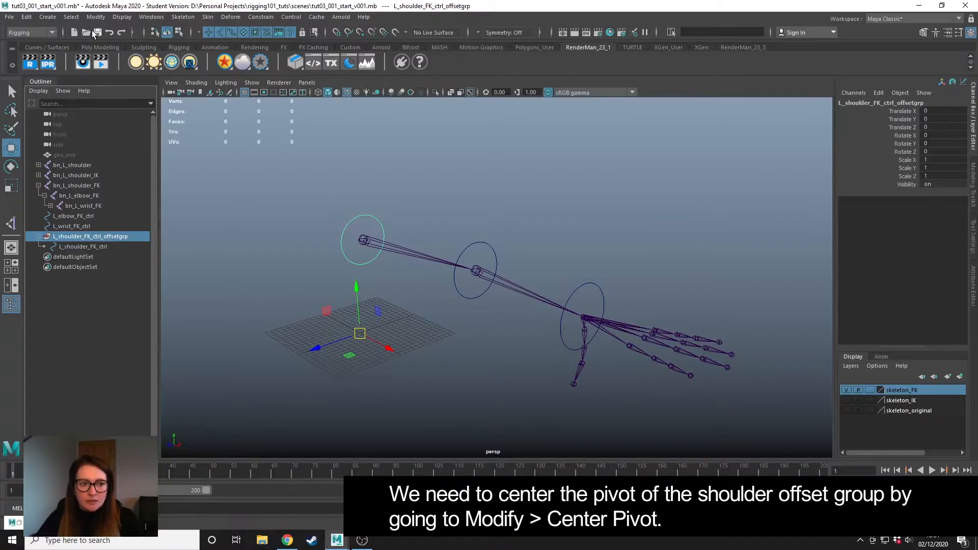
# Center the offset group's pivot, then select bn_L_shoulder_FK plus the offset group.
pyautogui.click(96, 18)
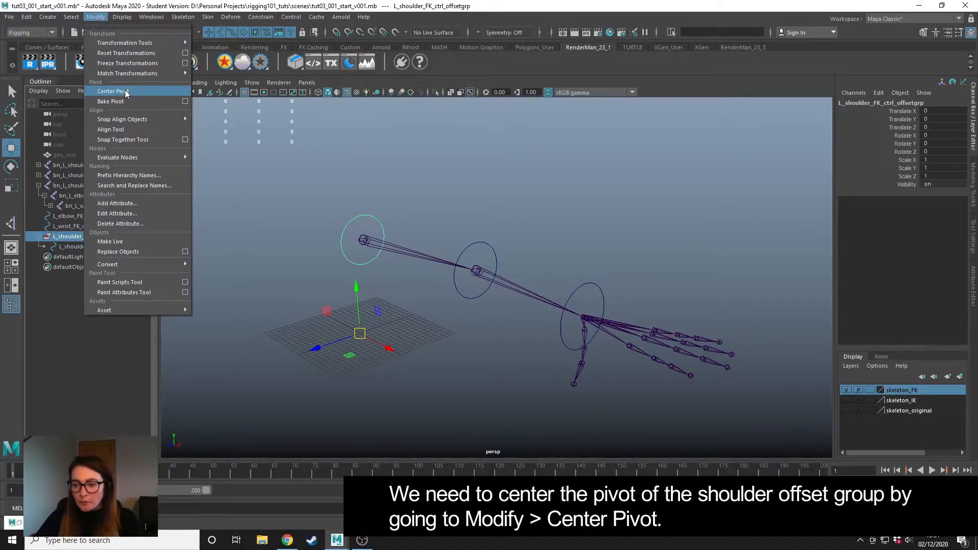
pyautogui.click(112, 91)
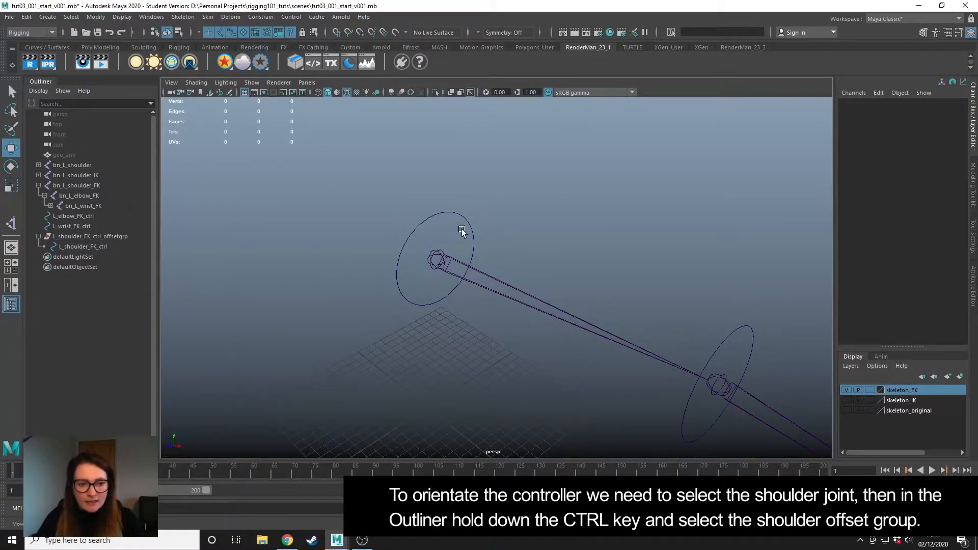
pyautogui.click(76, 186)
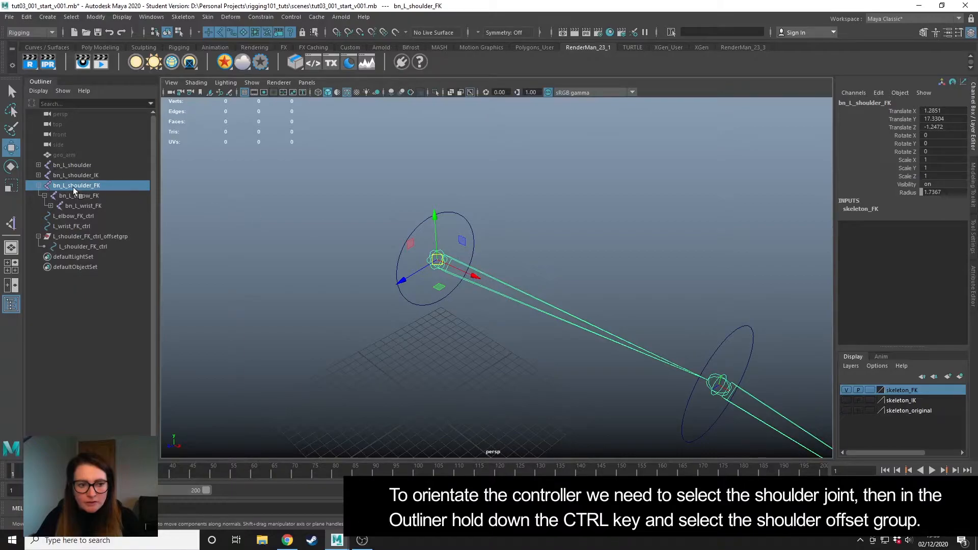
pyautogui.moveTo(97, 244)
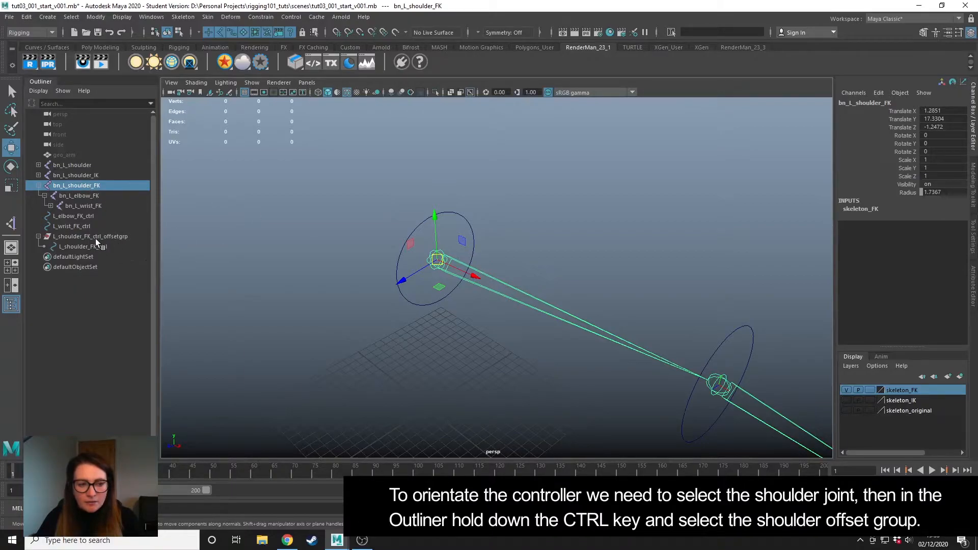
pyautogui.click(90, 236)
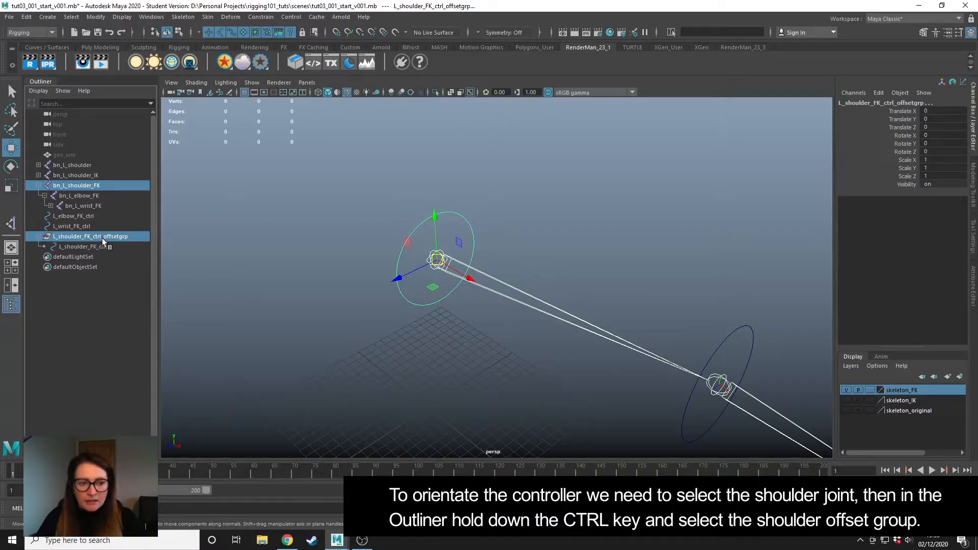
# Apply a parent constraint with Maintain Offset turned off.
pyautogui.click(261, 18)
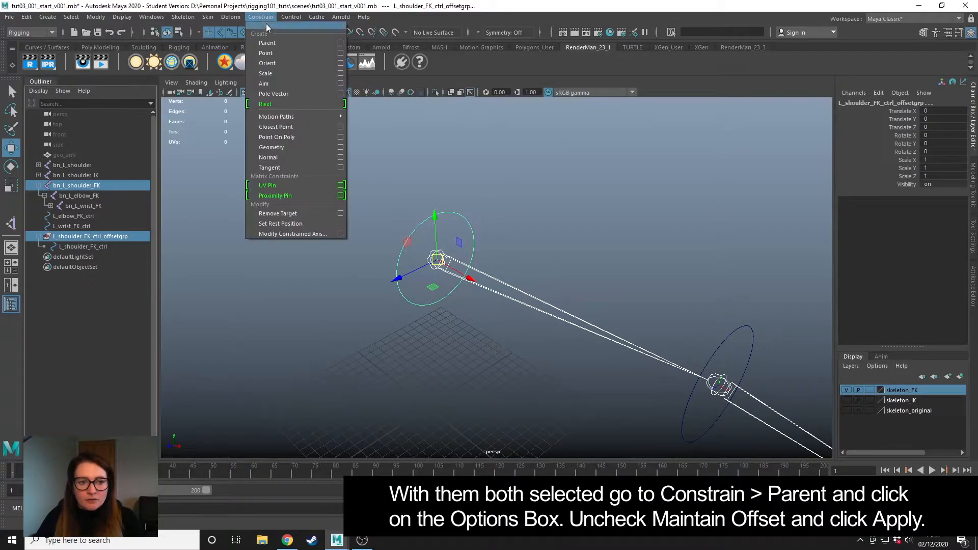
pyautogui.click(340, 43)
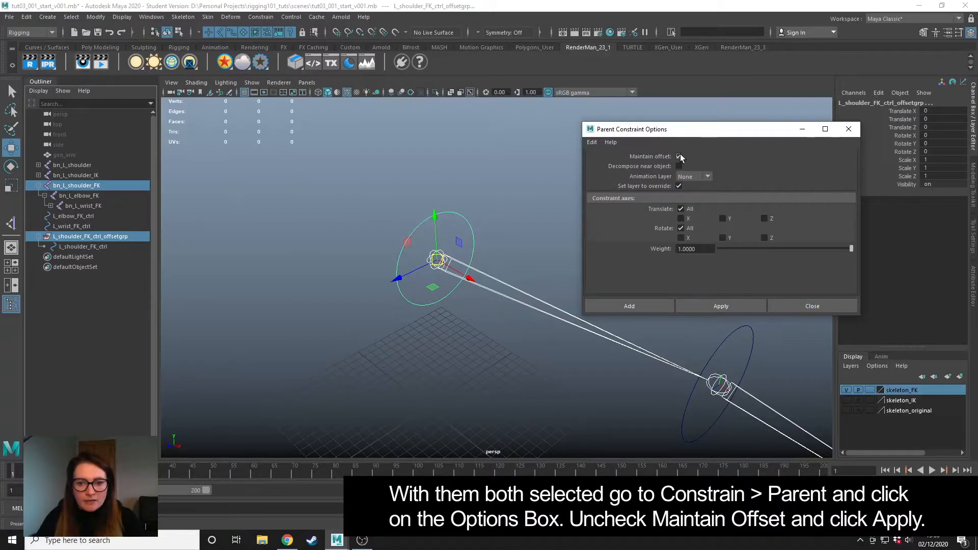
pyautogui.click(680, 156)
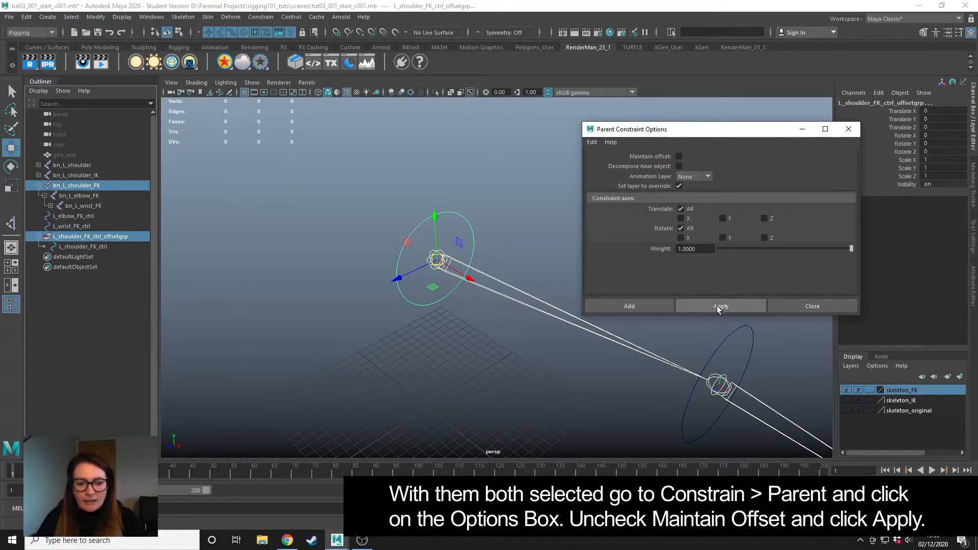
pyautogui.click(720, 305)
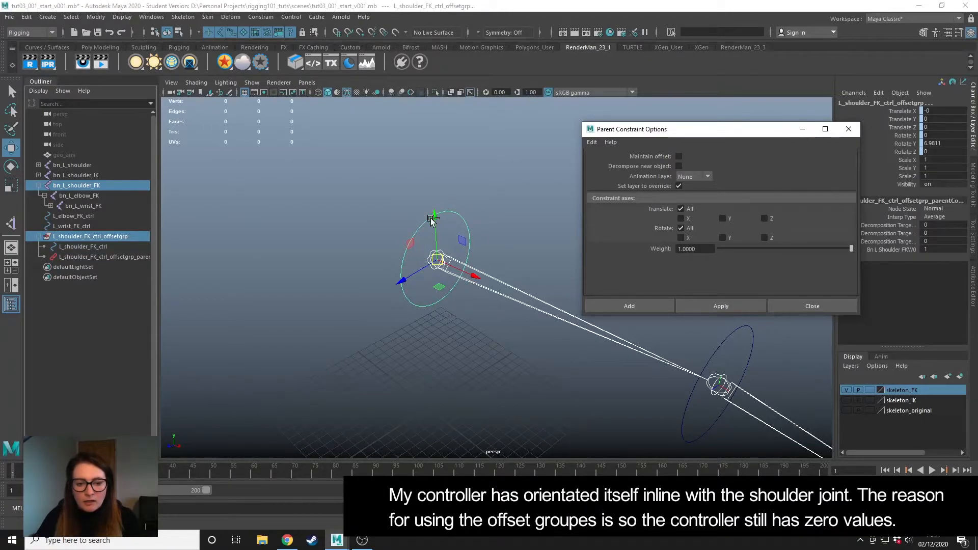
pyautogui.moveTo(749, 400)
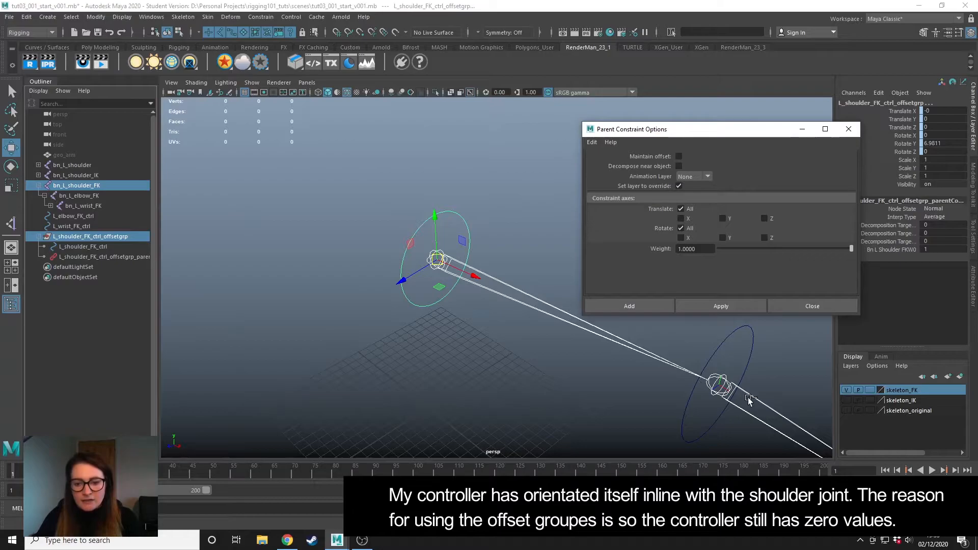
# Remove the constraint and check the offset group now matches the shoulder joint's rotation.
pyautogui.click(459, 359)
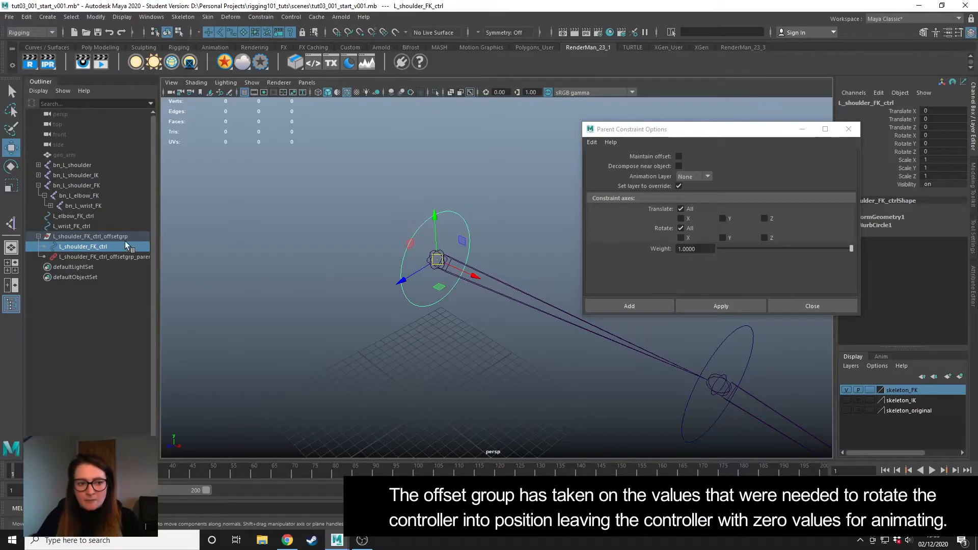
pyautogui.click(89, 235)
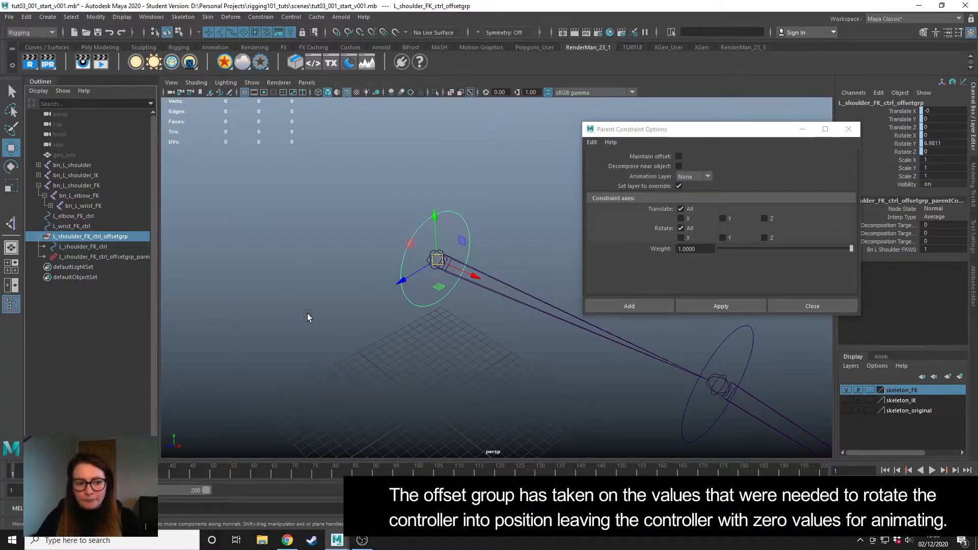
pyautogui.click(103, 257)
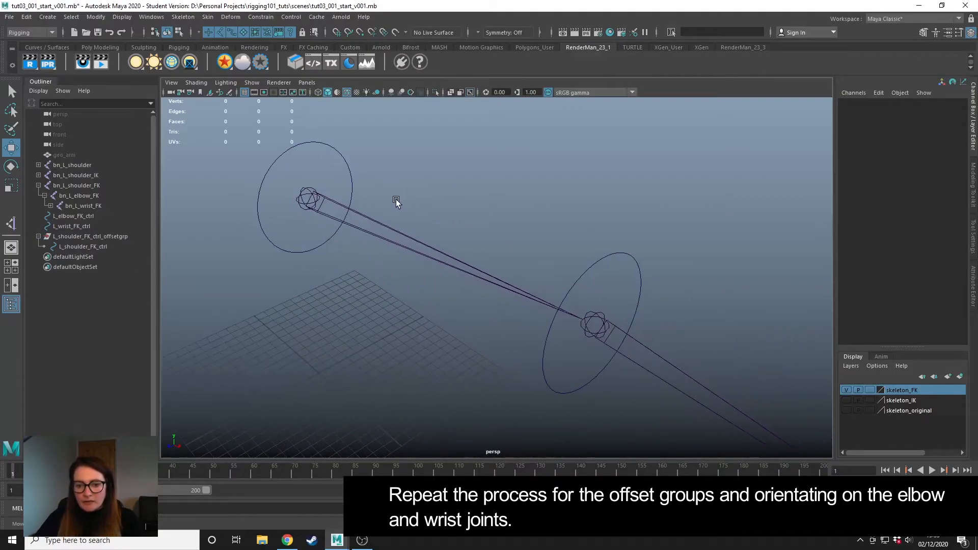
# Group L_elbow_FK_ctrl, centre the group's pivot and rename it L_elbow_FK_ctrl_offsetgrp.
pyautogui.click(71, 216)
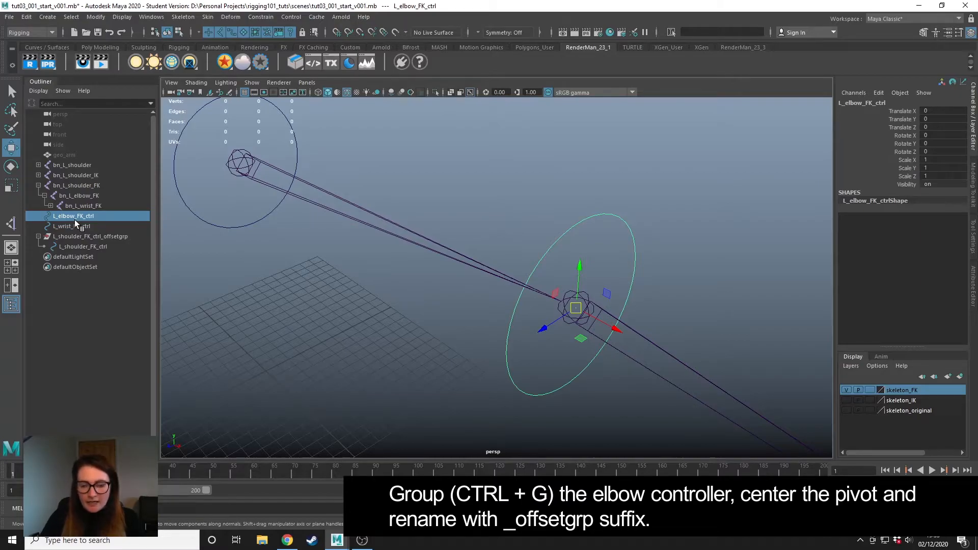
pyautogui.press('ctrl+g')
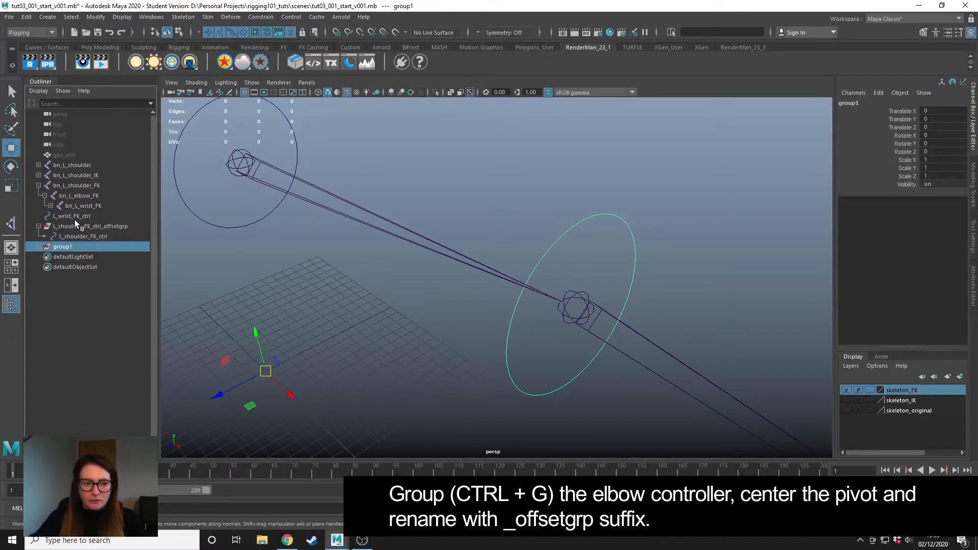
pyautogui.click(95, 17)
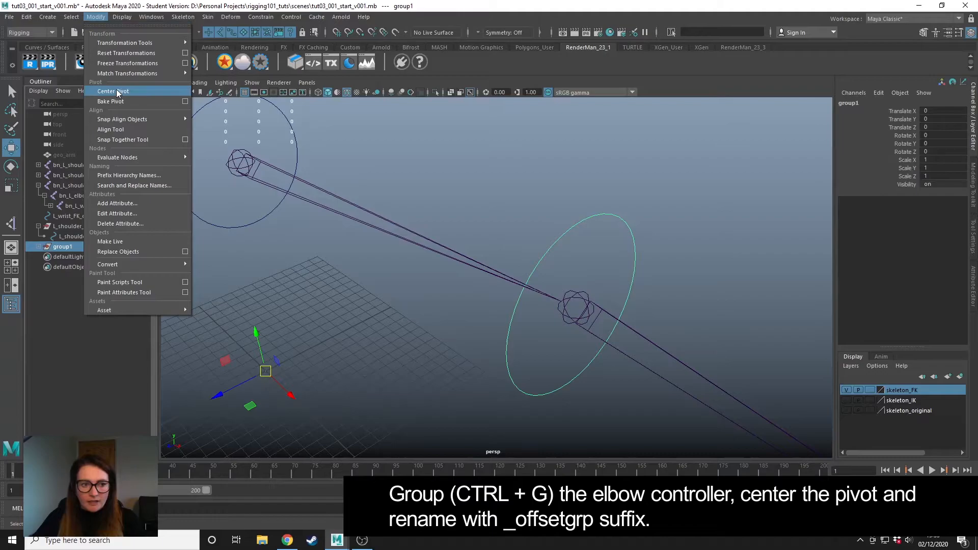
pyautogui.click(113, 91)
pyautogui.write('L_elbow_FK_ctrl_')
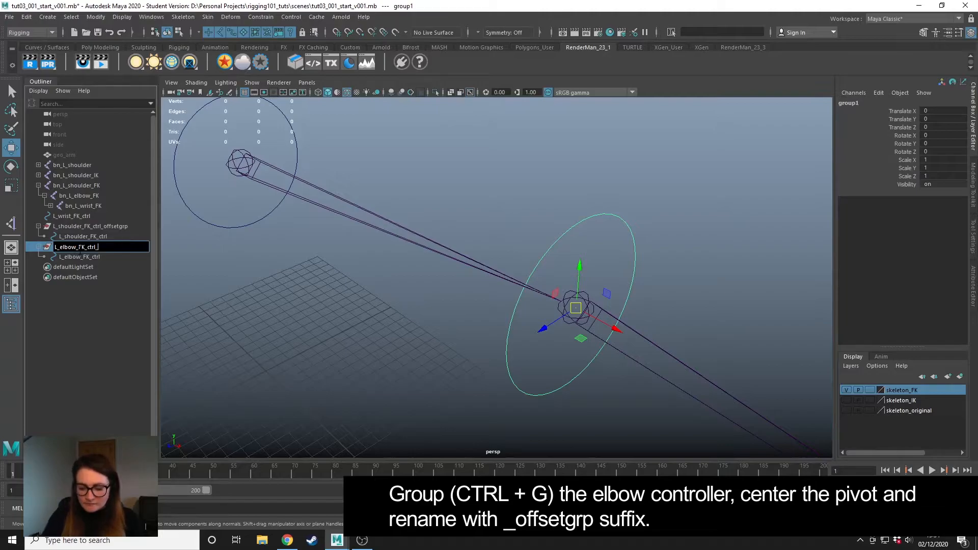
pyautogui.write('offset')
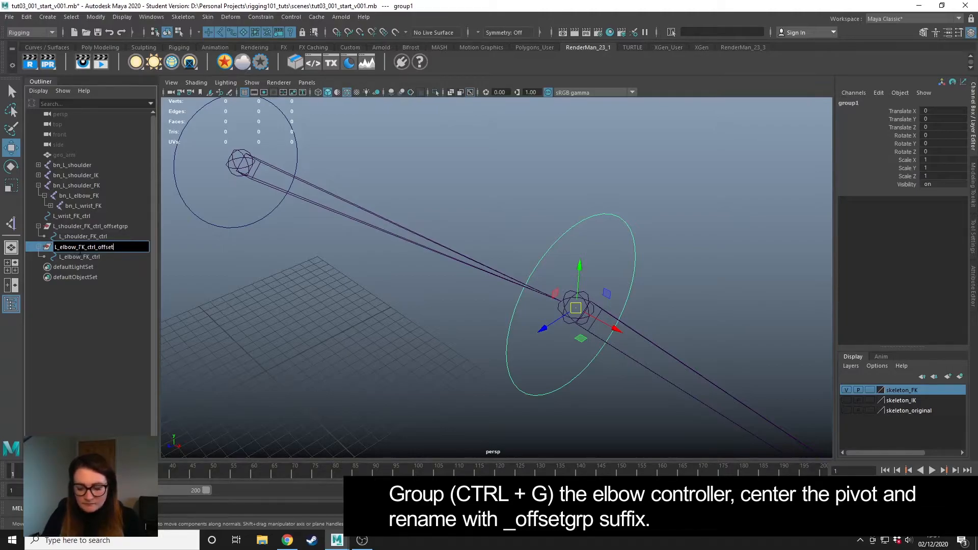
pyautogui.press('Return')
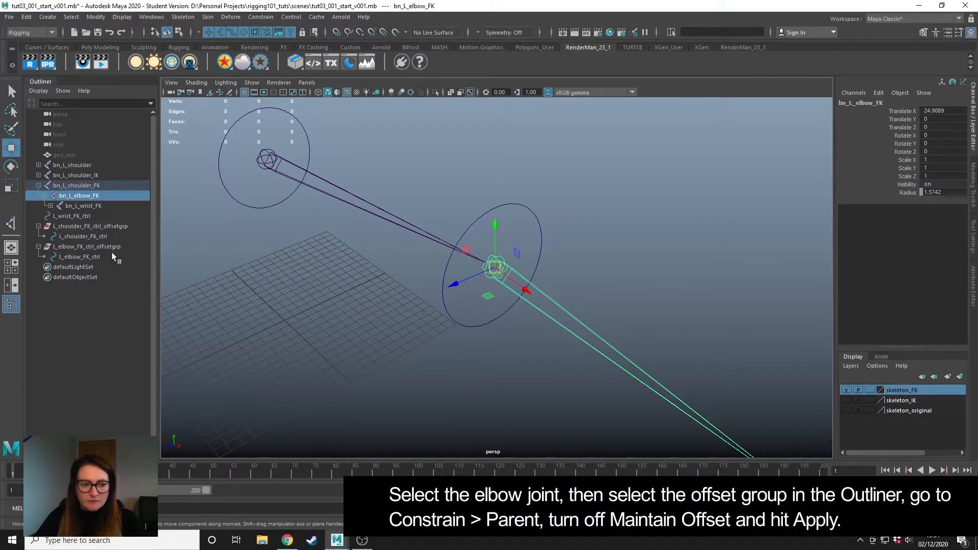
# Parent-constrain L_elbow_FK_ctrl_offsetgrp to bn_L_elbow_FK with Maintain offset unchecked.
pyautogui.click(86, 246)
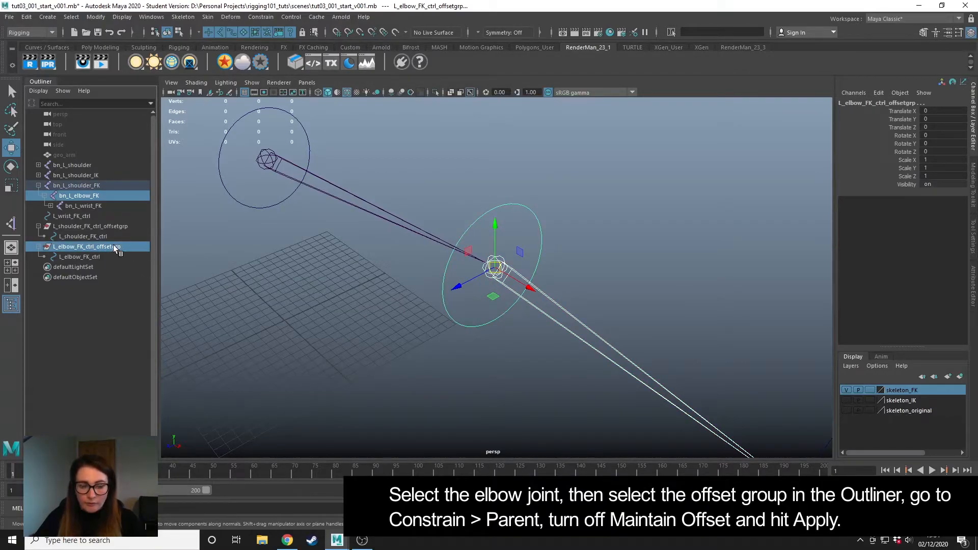
pyautogui.click(260, 17)
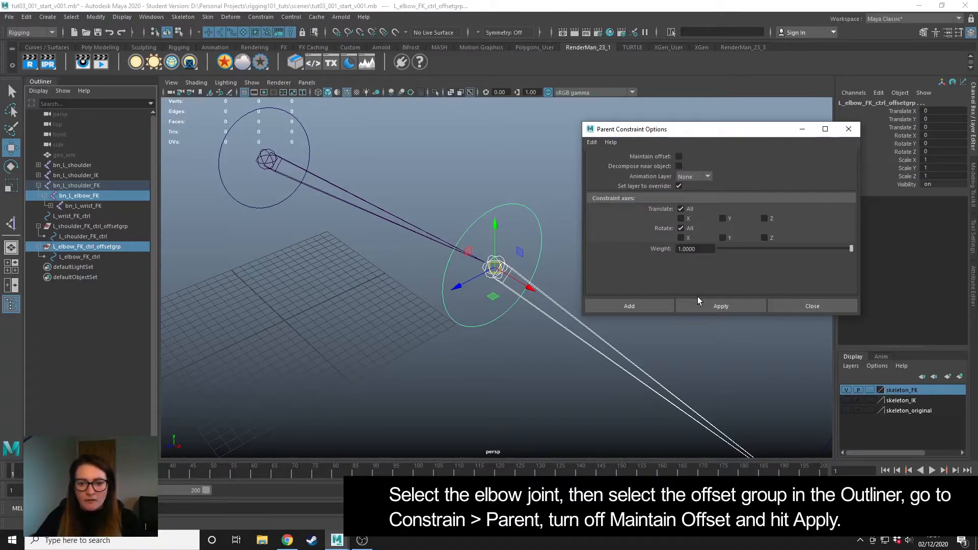
pyautogui.click(720, 306)
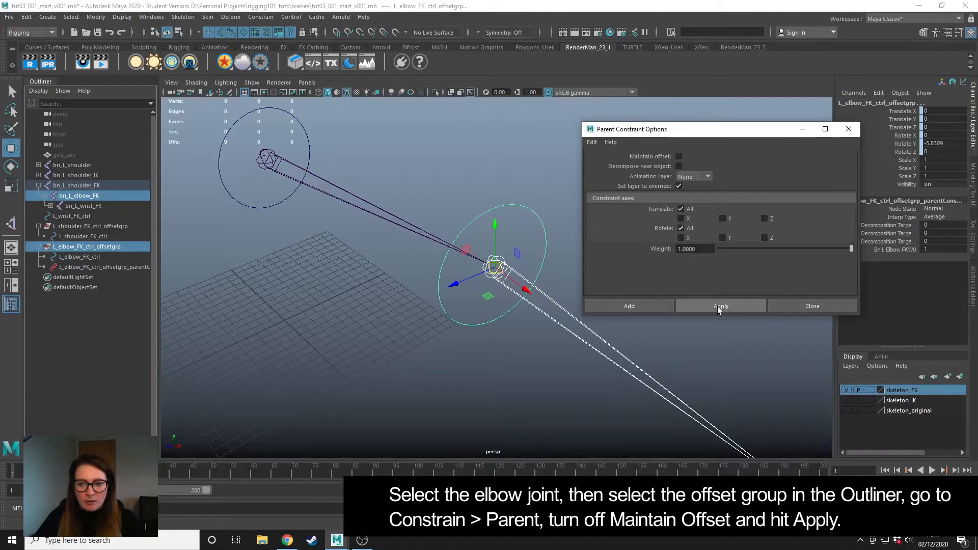
pyautogui.click(721, 305)
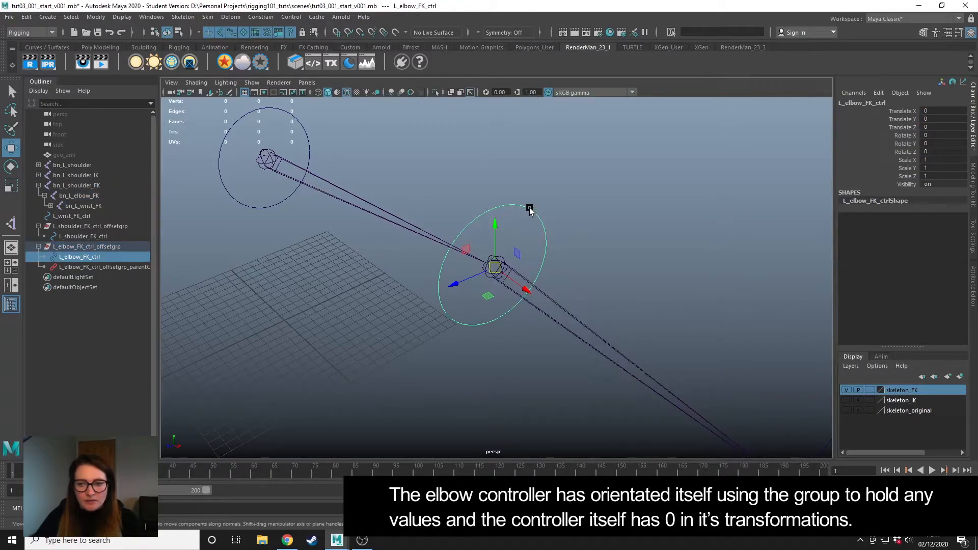
pyautogui.moveTo(548, 186)
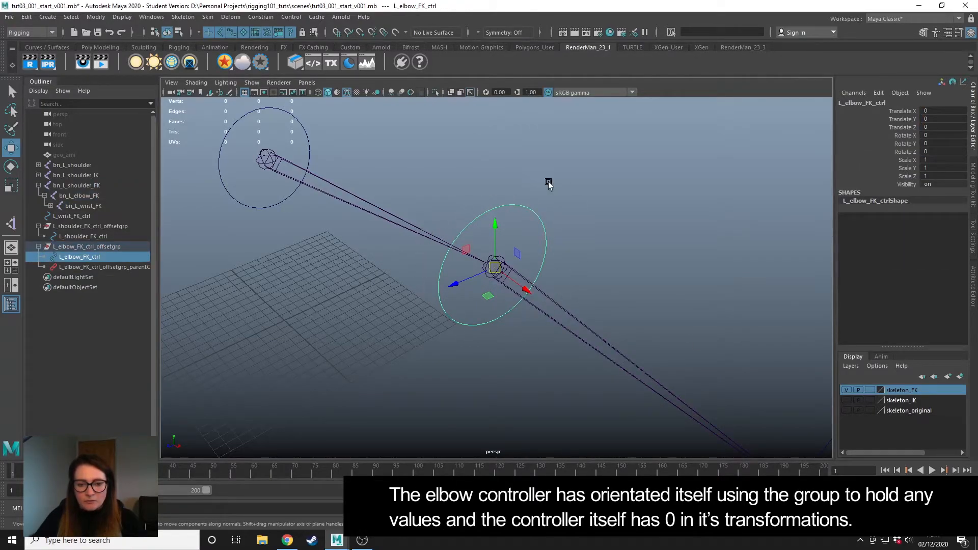
pyautogui.moveTo(449, 252)
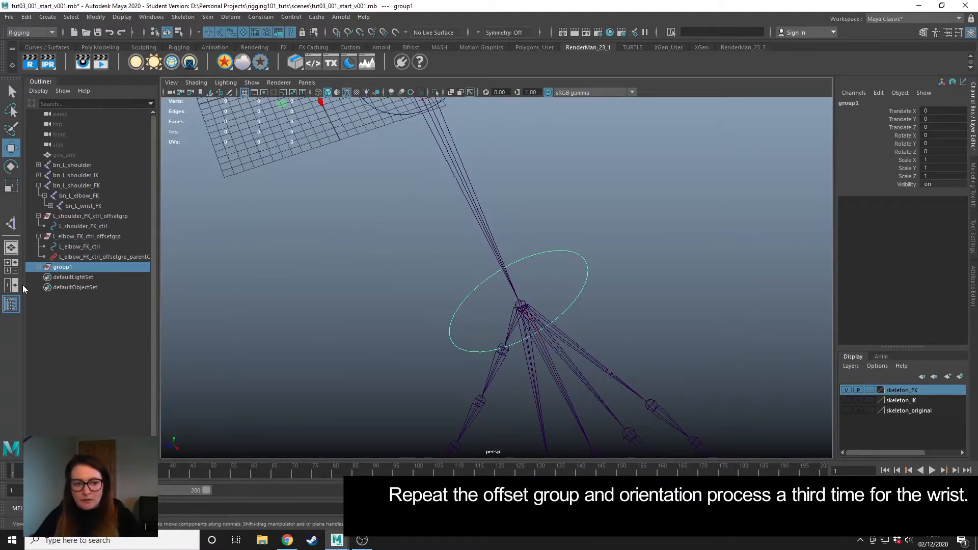
# Centre the pivot of the wrist controller's group L_wrist_FK_ctrl_offsetgrp and select bn_L_wrist_FK.
pyautogui.click(95, 17)
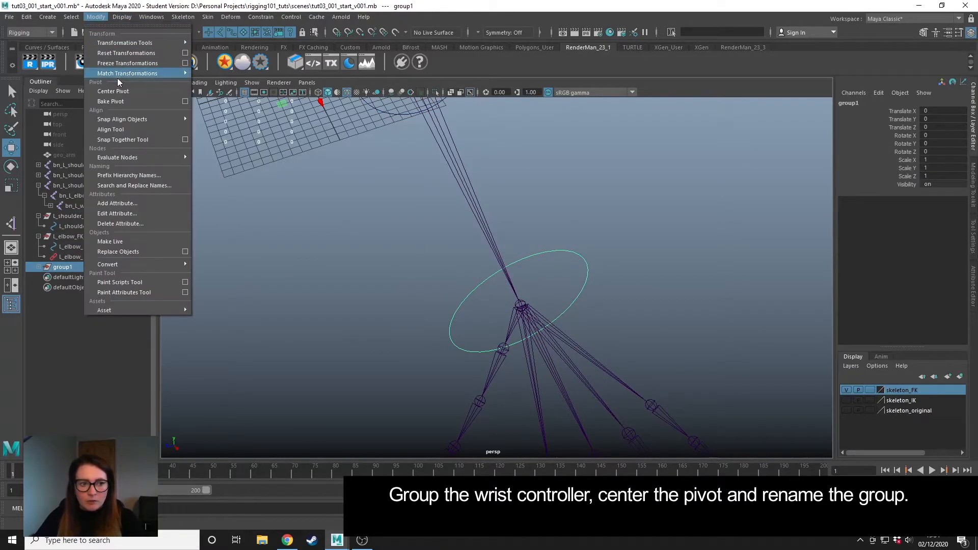
pyautogui.click(113, 91)
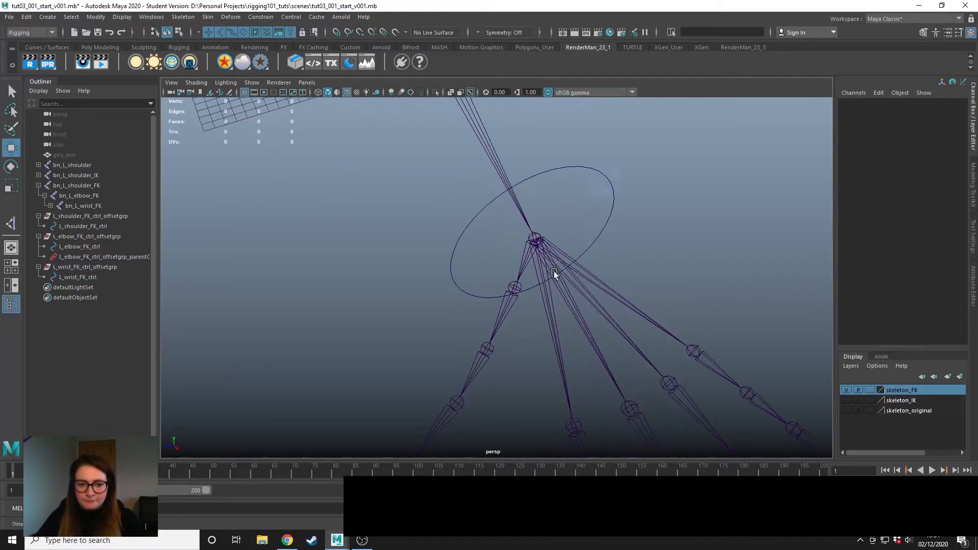
pyautogui.click(83, 206)
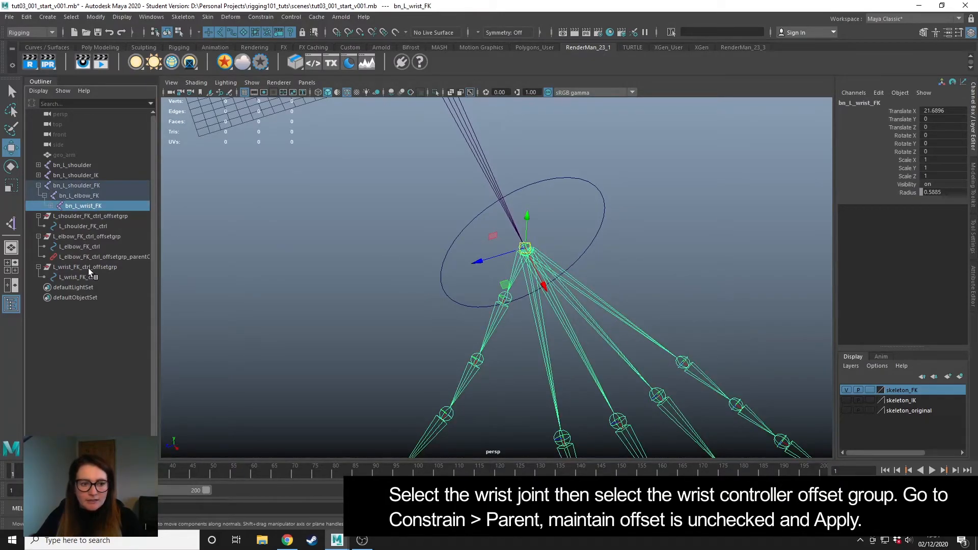
# Parent-constrain L_wrist_FK_ctrl_offsetgrp to bn_L_wrist_FK without offset and check the controller reads zero.
pyautogui.click(84, 266)
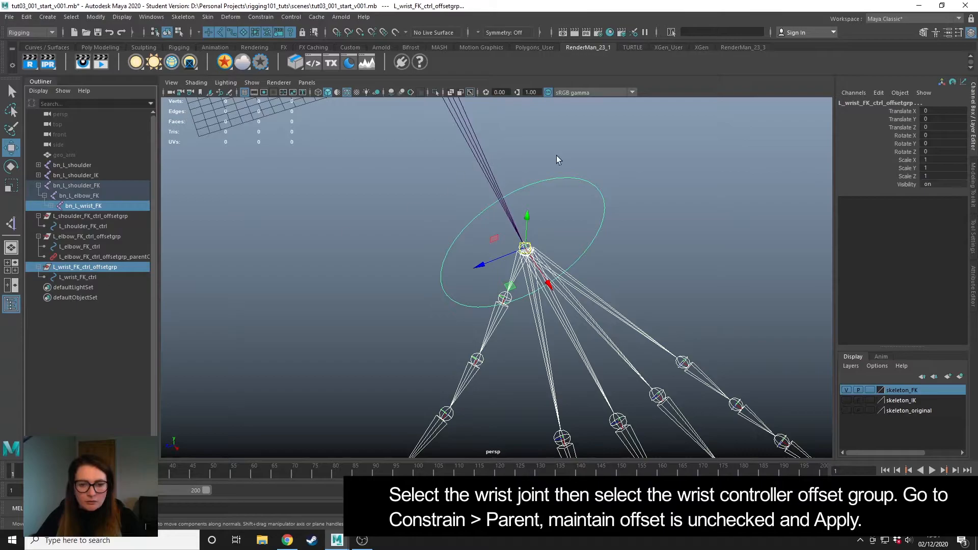
pyautogui.click(260, 17)
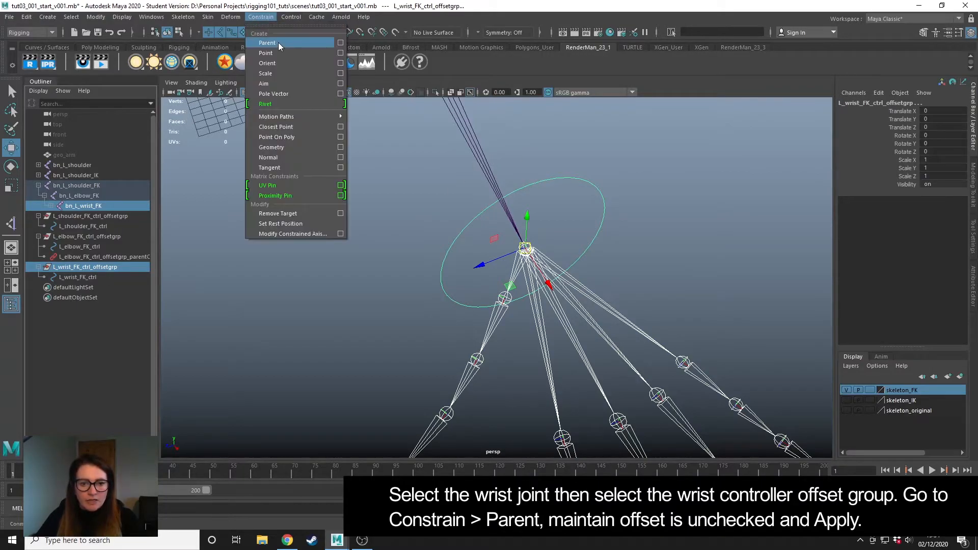
pyautogui.click(266, 43)
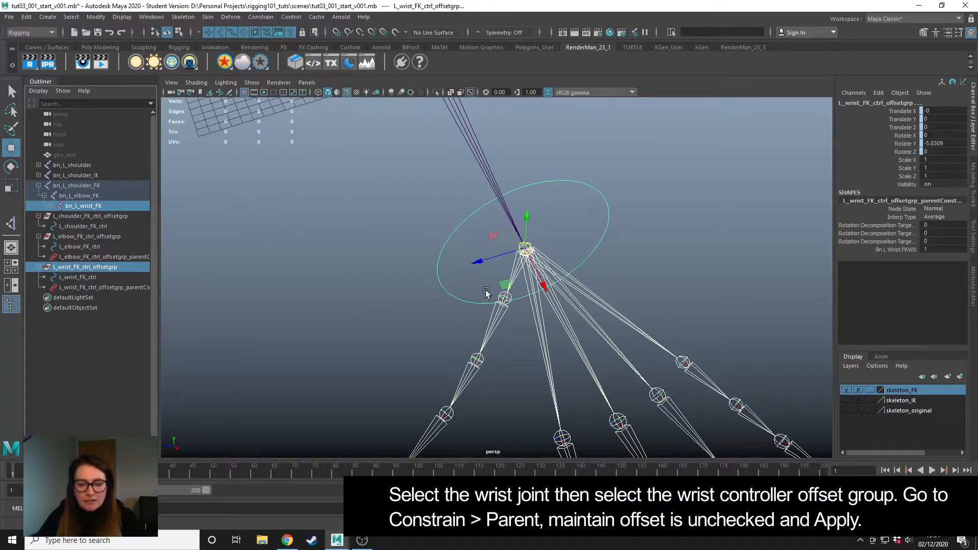
pyautogui.click(76, 277)
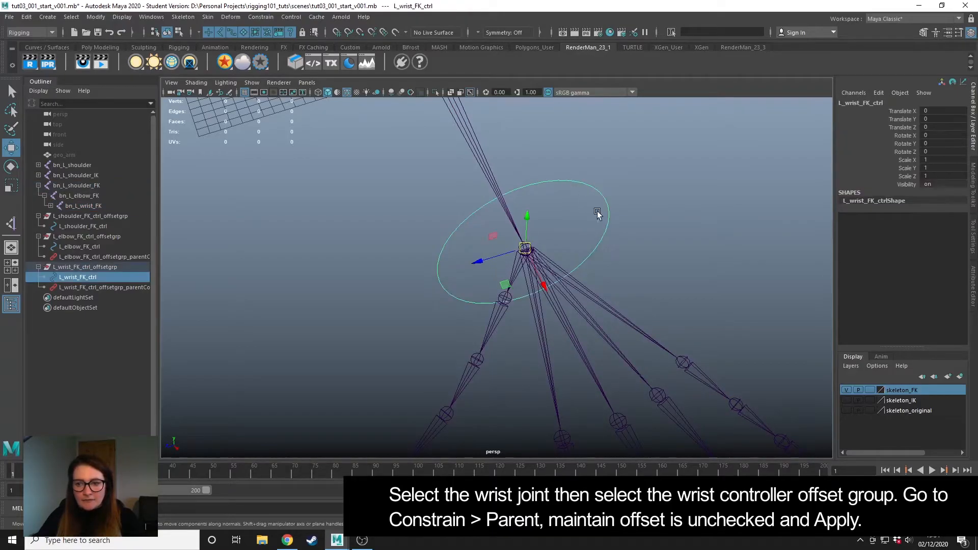
pyautogui.moveTo(667, 232)
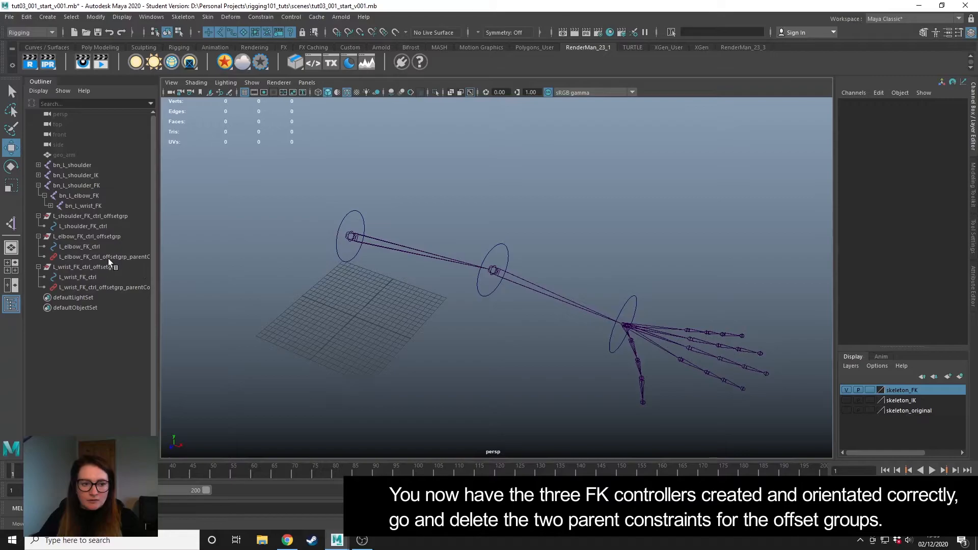
# Delete the parentConstraint nodes under the elbow and wrist offset groups.
pyautogui.click(100, 257)
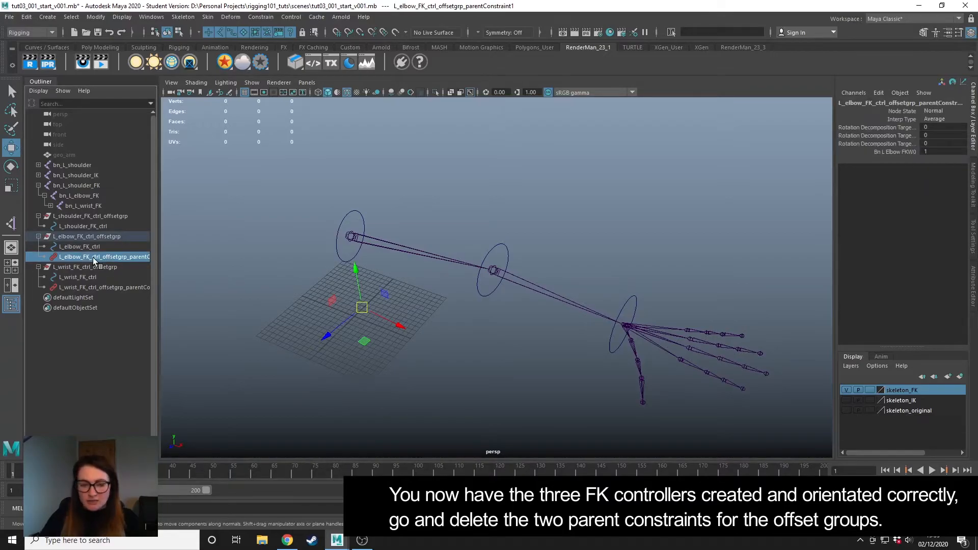
pyautogui.click(99, 277)
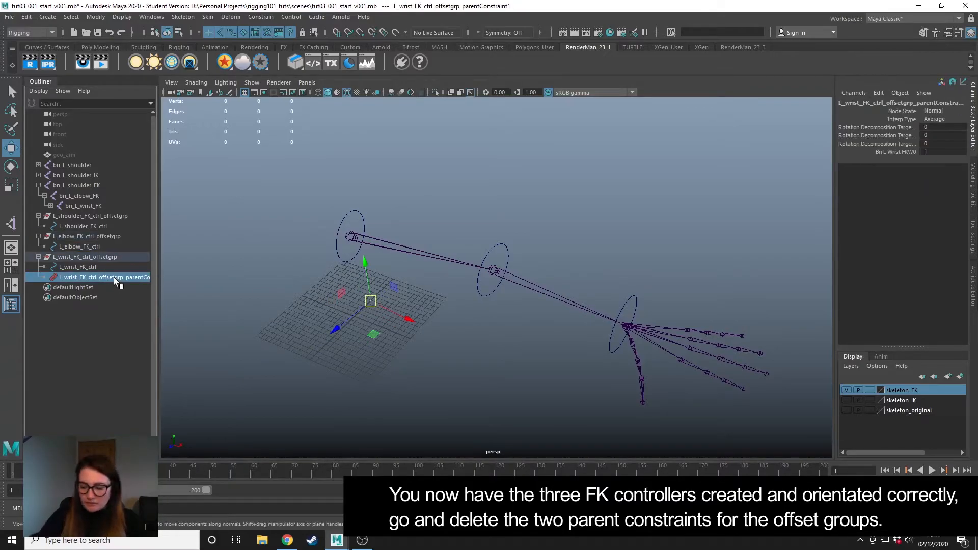
pyautogui.press('Delete')
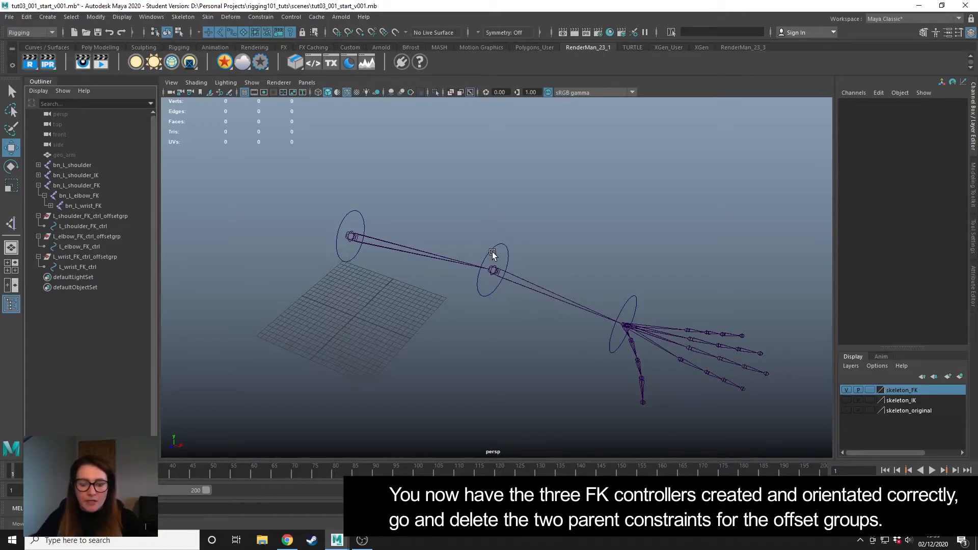
pyautogui.moveTo(493, 270)
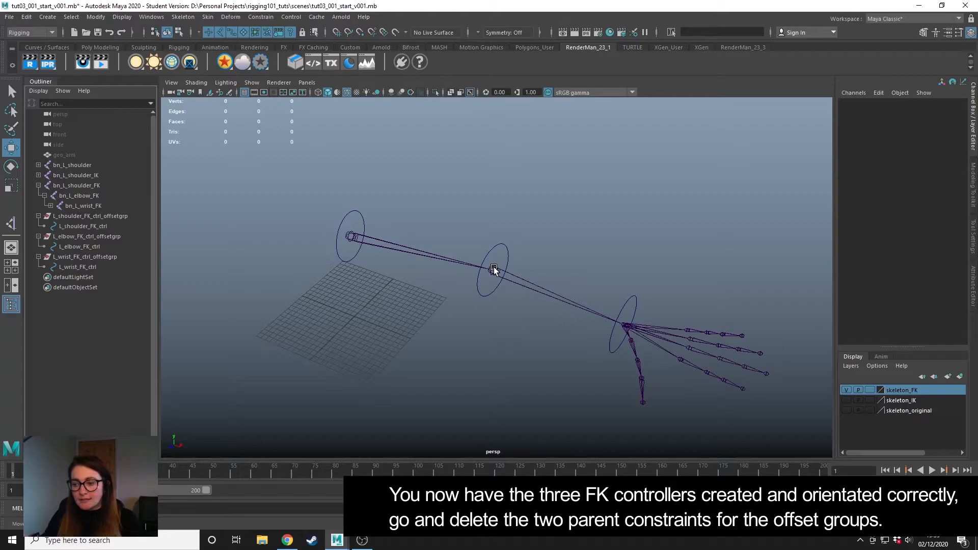
pyautogui.moveTo(348, 336)
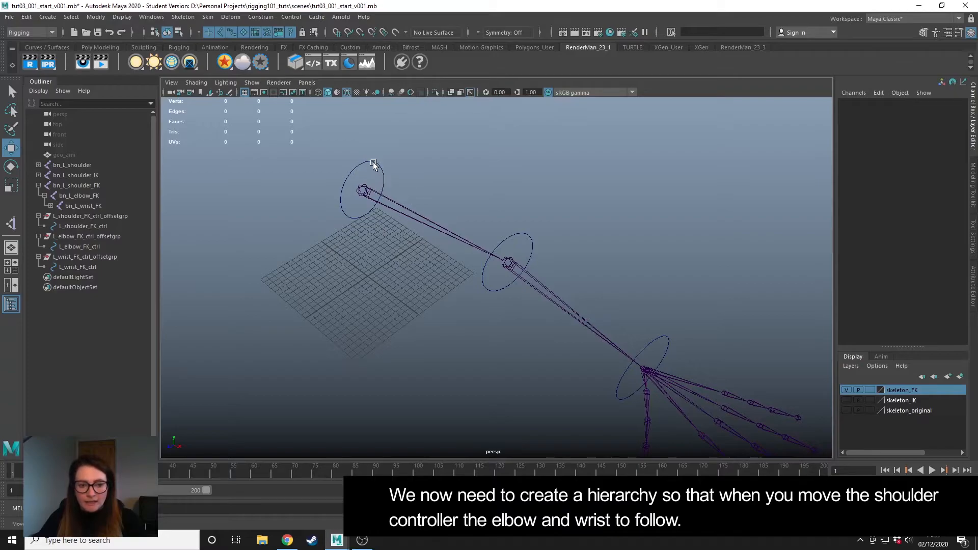
# Parent the wrist offset group under L_elbow_FK_ctrl and rotate L_shoulder_FK_ctrl to test the chain.
pyautogui.click(361, 190)
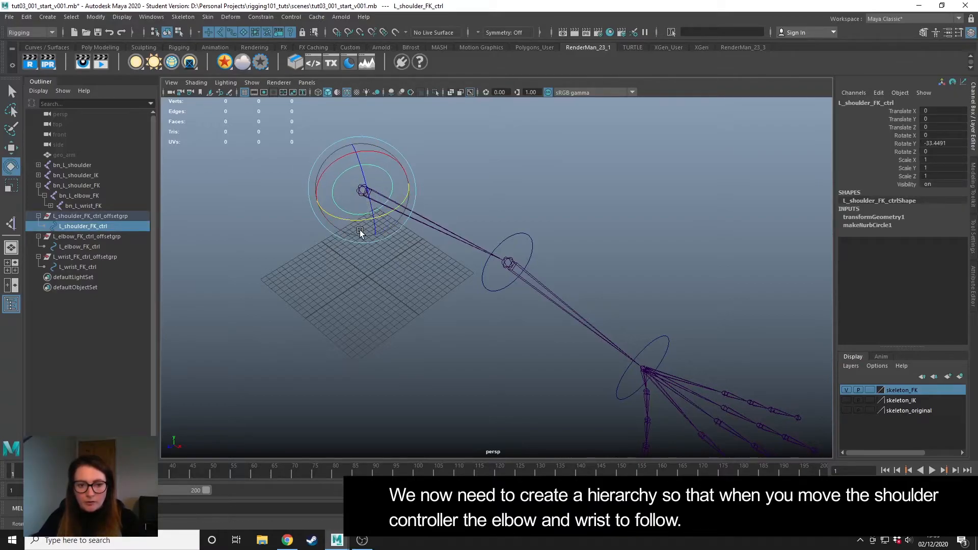
pyautogui.click(429, 363)
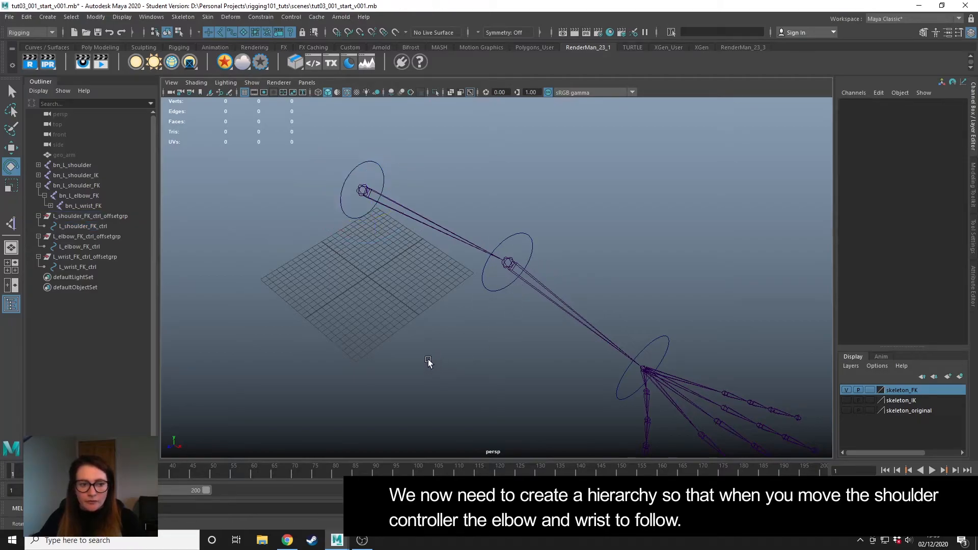
pyautogui.click(88, 235)
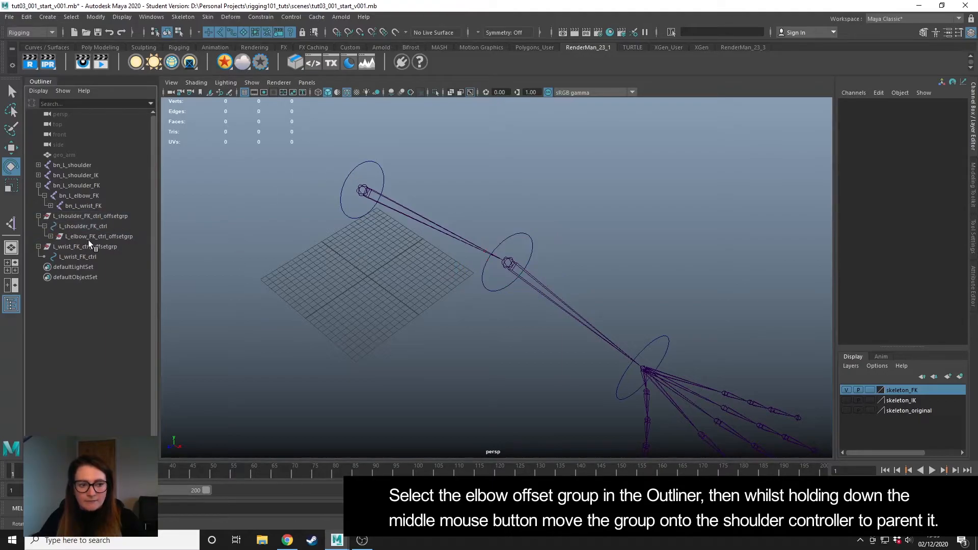
pyautogui.click(84, 226)
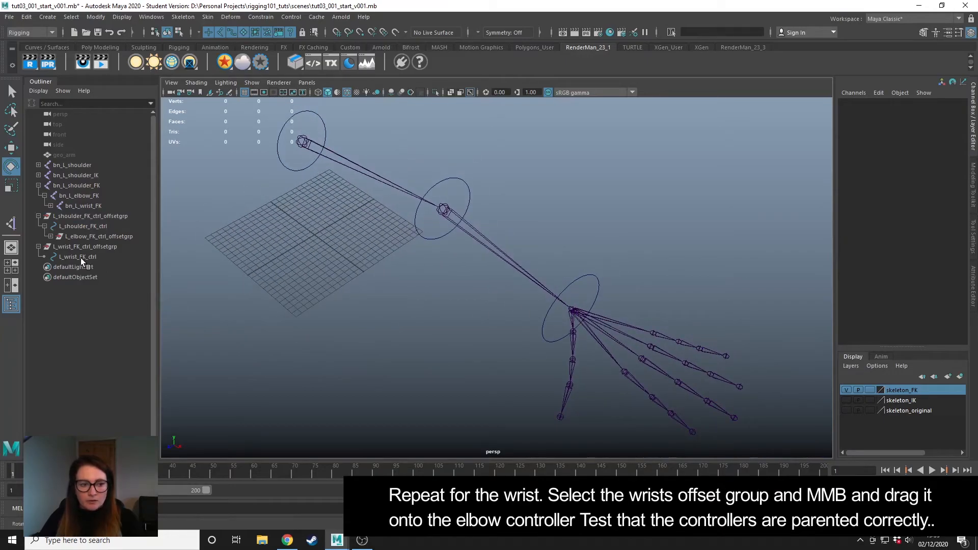
pyautogui.click(88, 247)
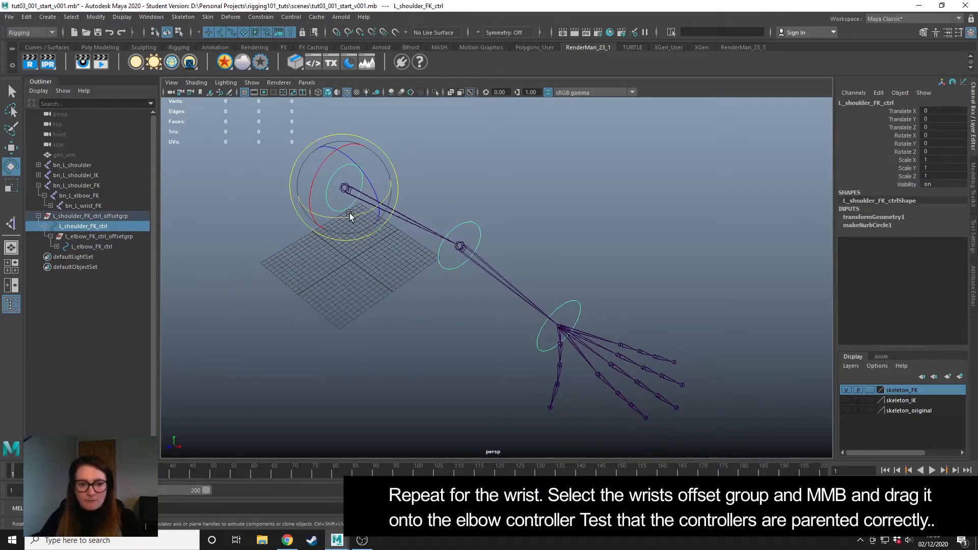
pyautogui.moveTo(350, 215); pyautogui.dragTo(318, 212)
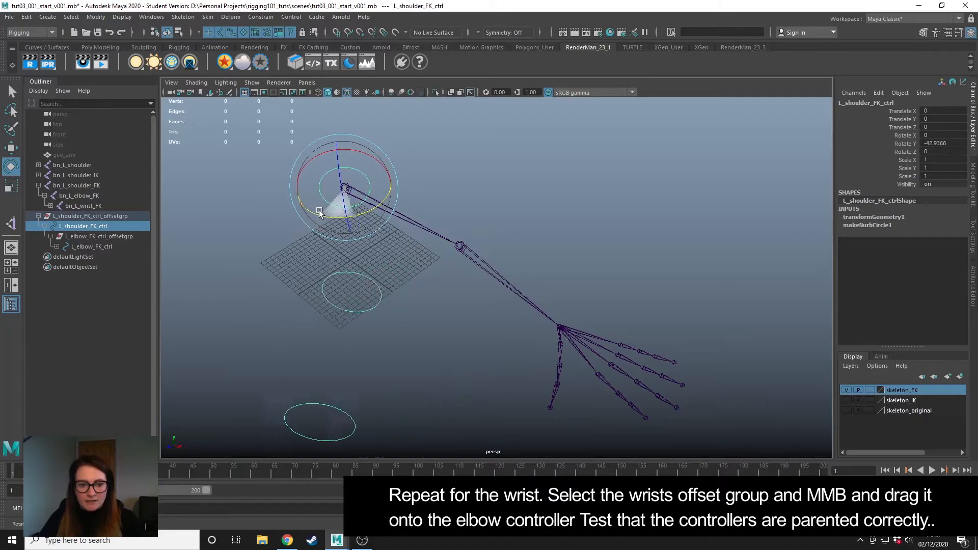
pyautogui.click(91, 247)
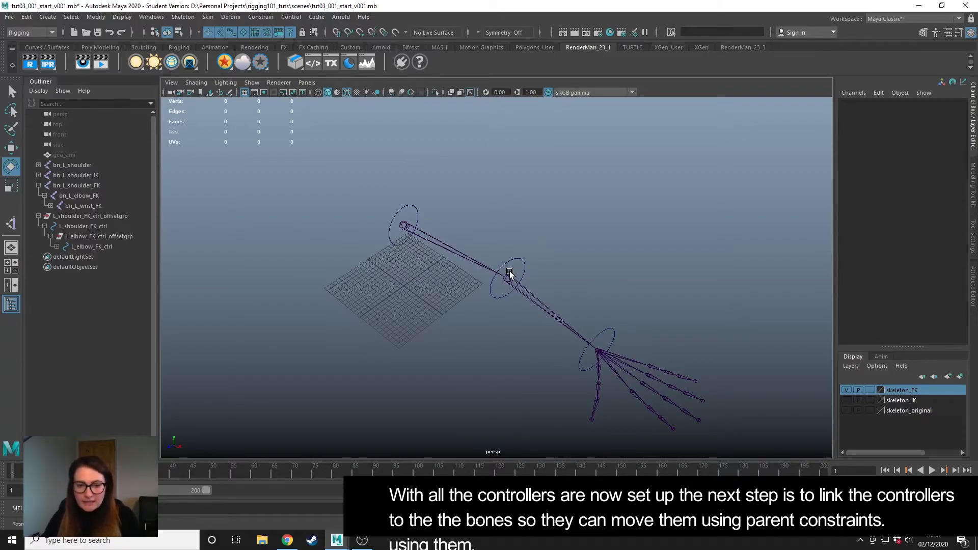
pyautogui.moveTo(500, 294)
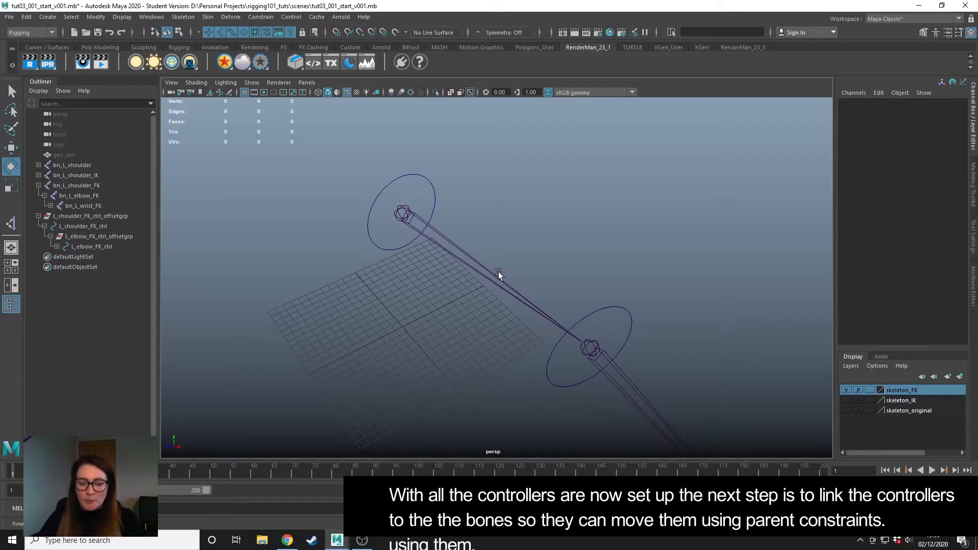
pyautogui.moveTo(506, 272)
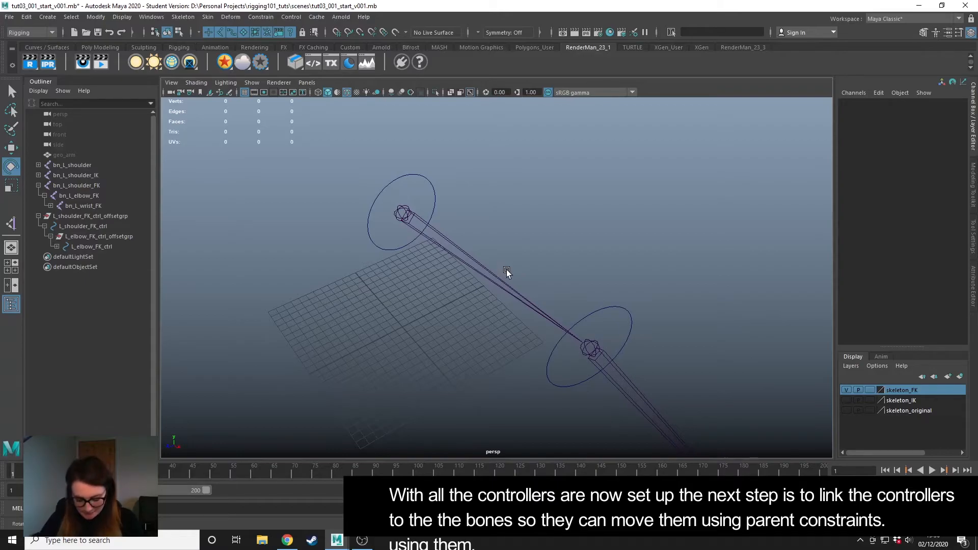
pyautogui.moveTo(418, 175)
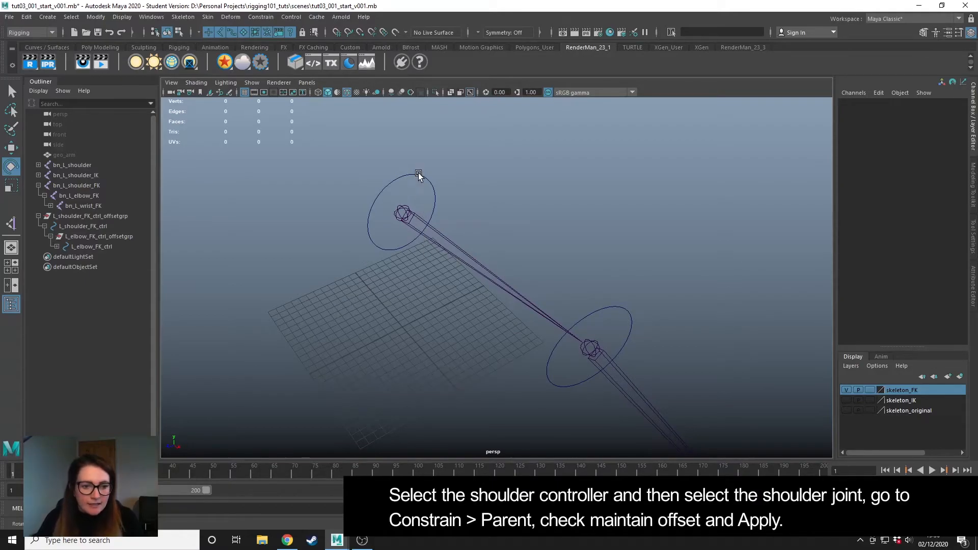
# Parent-constrain bn_L_shoulder_FK to L_shoulder_FK_ctrl with Maintain offset checked.
pyautogui.click(417, 174)
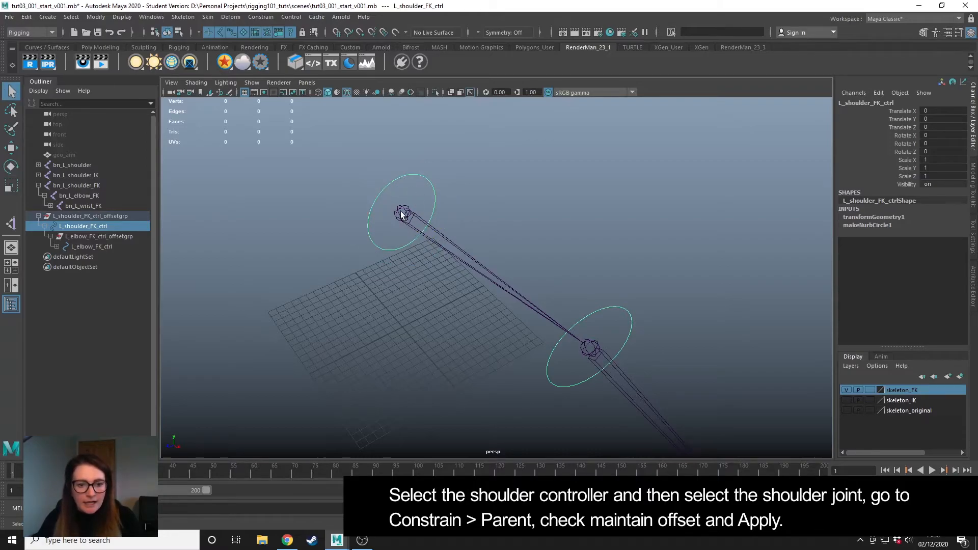
pyautogui.click(77, 186)
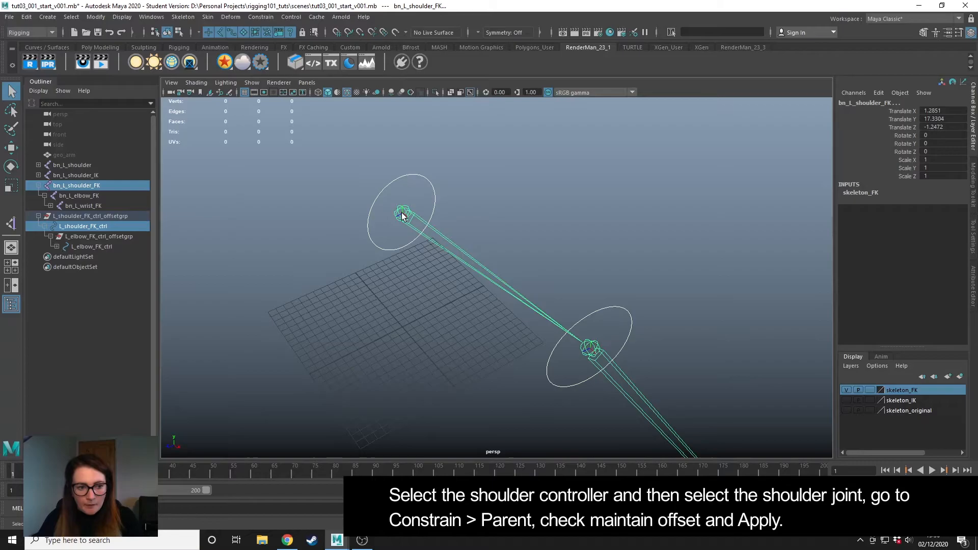
pyautogui.click(261, 17)
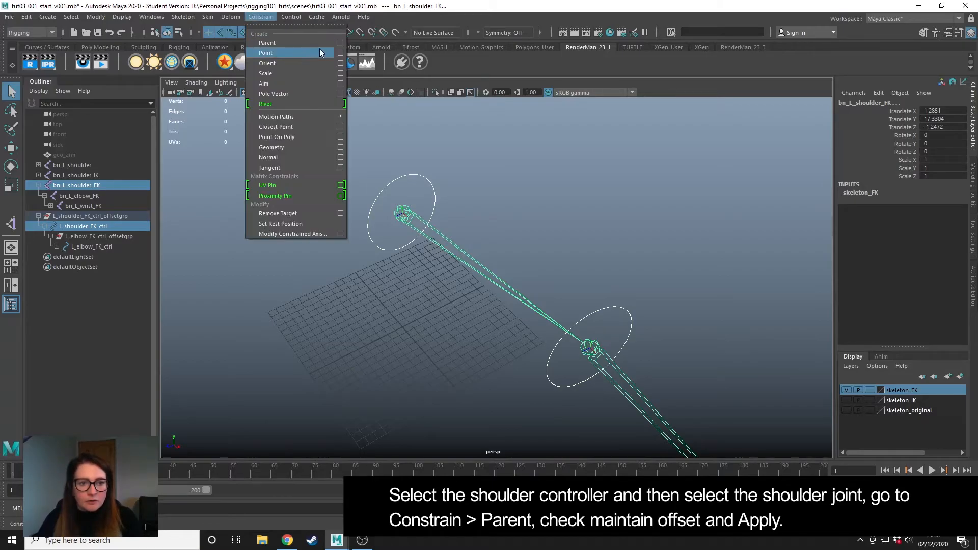
pyautogui.click(266, 43)
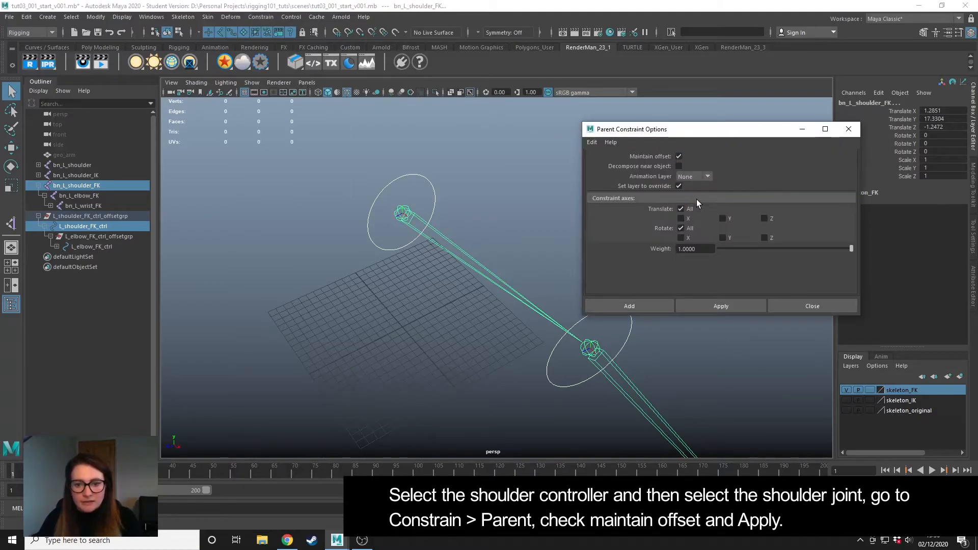
pyautogui.click(721, 306)
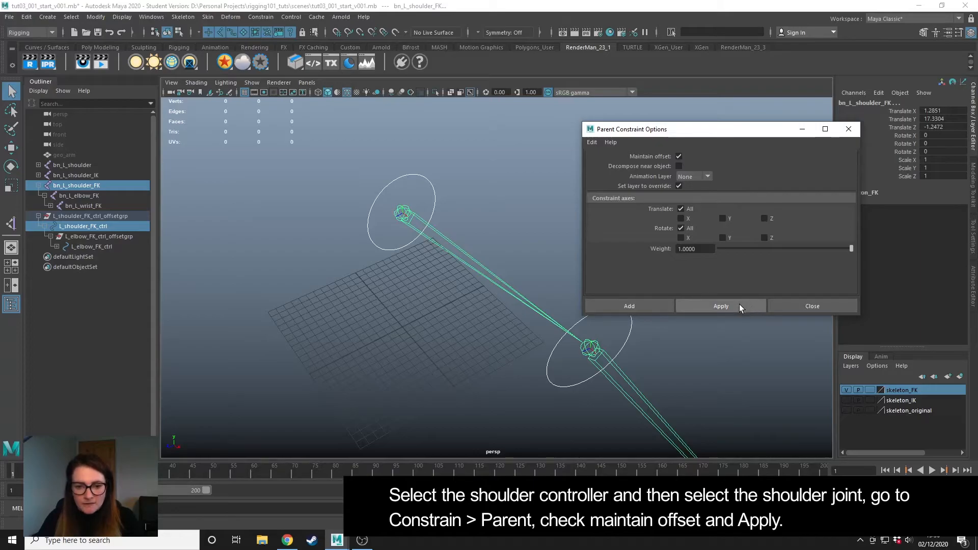
pyautogui.click(721, 306)
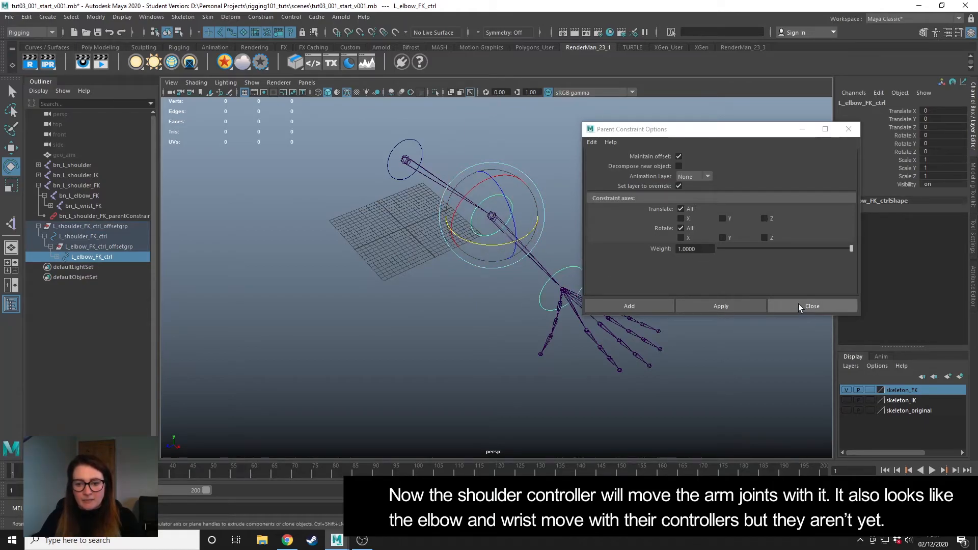
# Parent-constrain bn_L_elbow_FK to L_elbow_FK_ctrl and select the wrist controller.
pyautogui.click(812, 306)
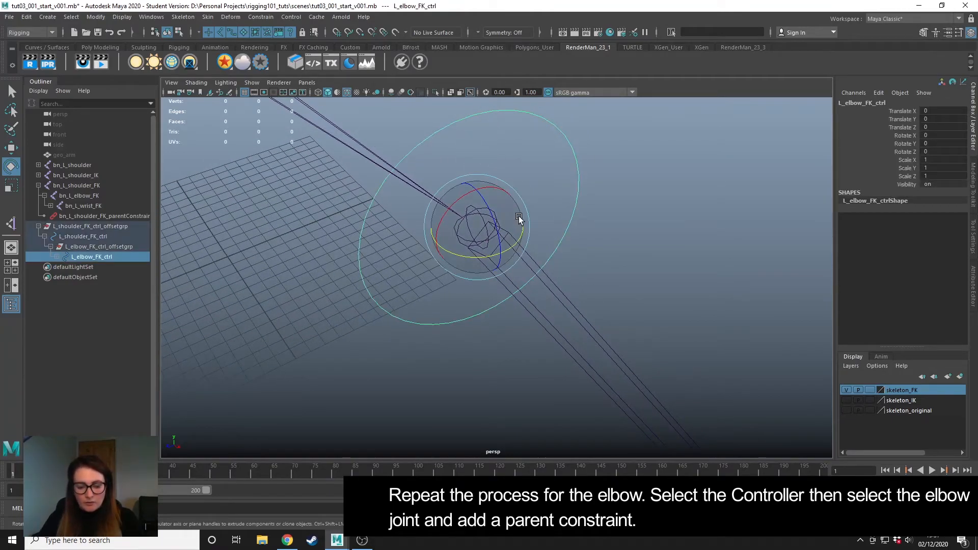
pyautogui.click(79, 195)
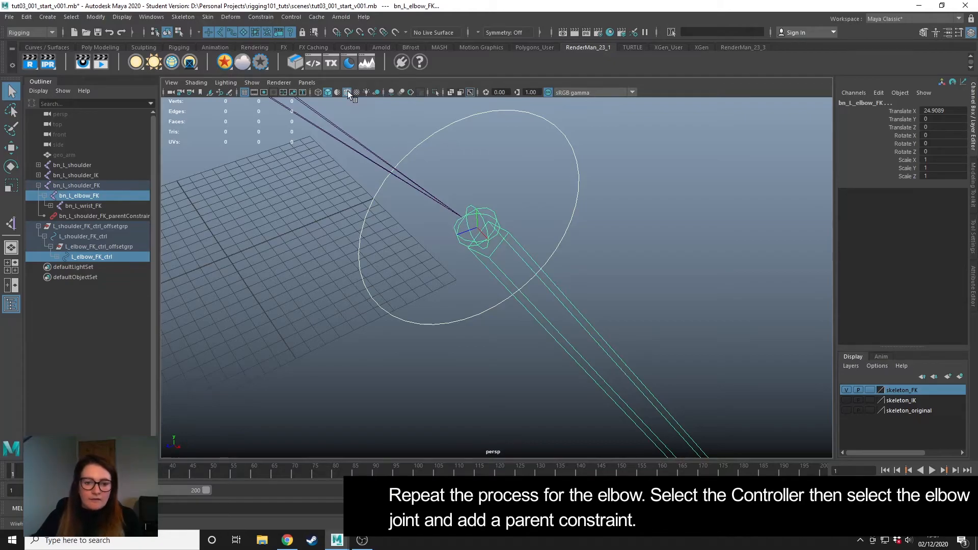
pyautogui.click(261, 17)
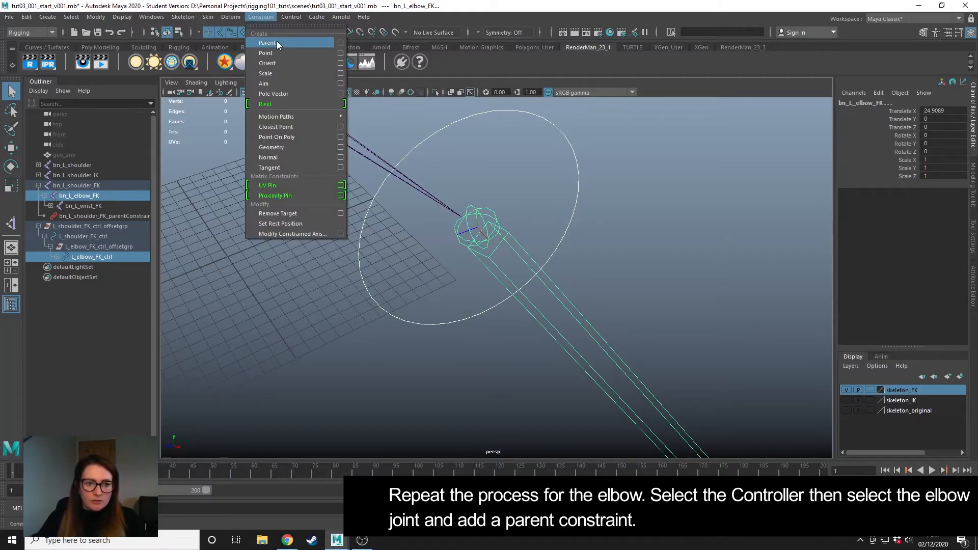
pyautogui.click(267, 43)
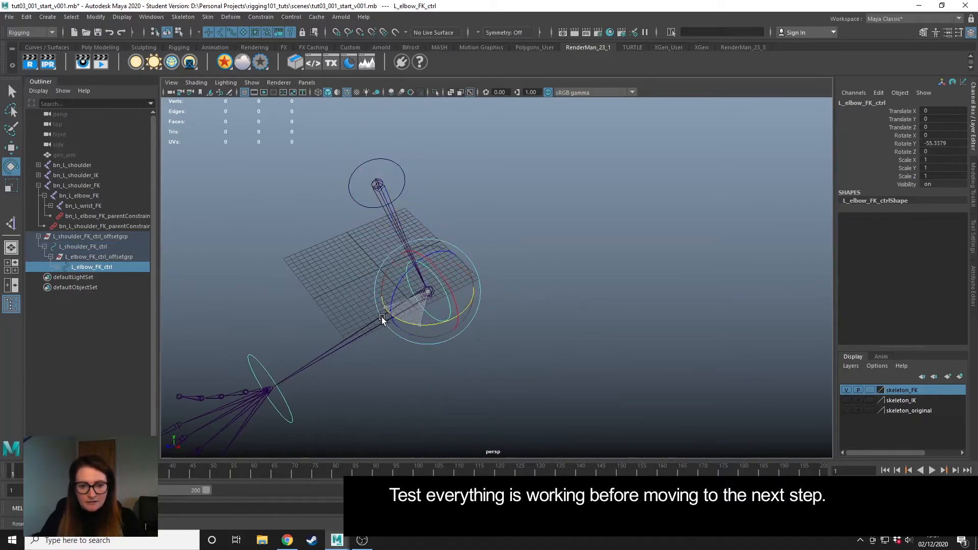
pyautogui.click(82, 246)
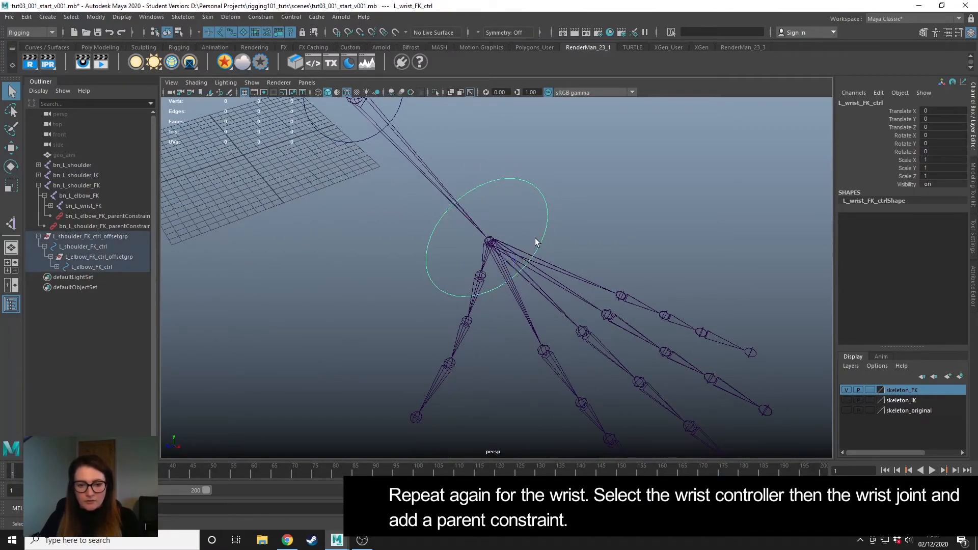
# Parent-constrain bn_L_wrist_FK to L_wrist_FK_ctrl, then reset the controllers' Rotate channels to 0.
pyautogui.click(83, 205)
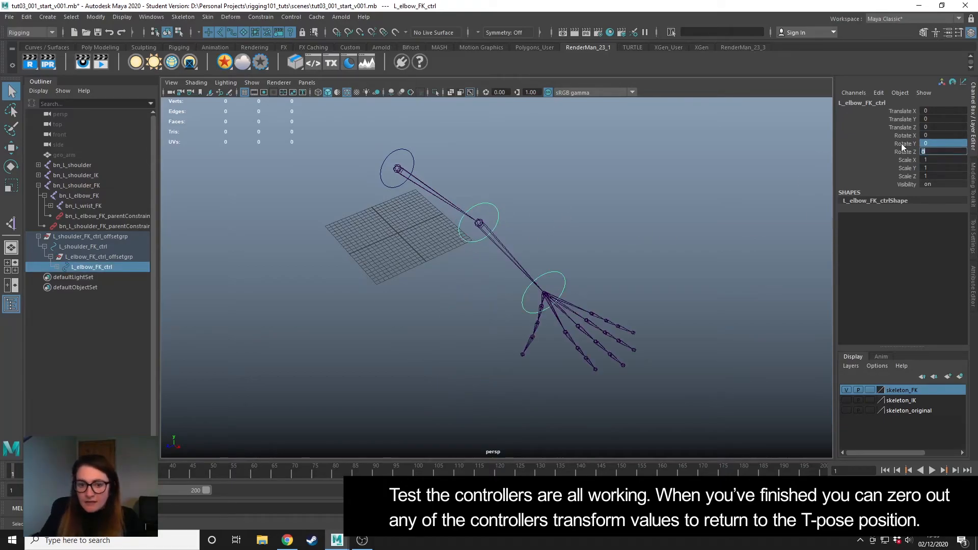
pyautogui.click(83, 246)
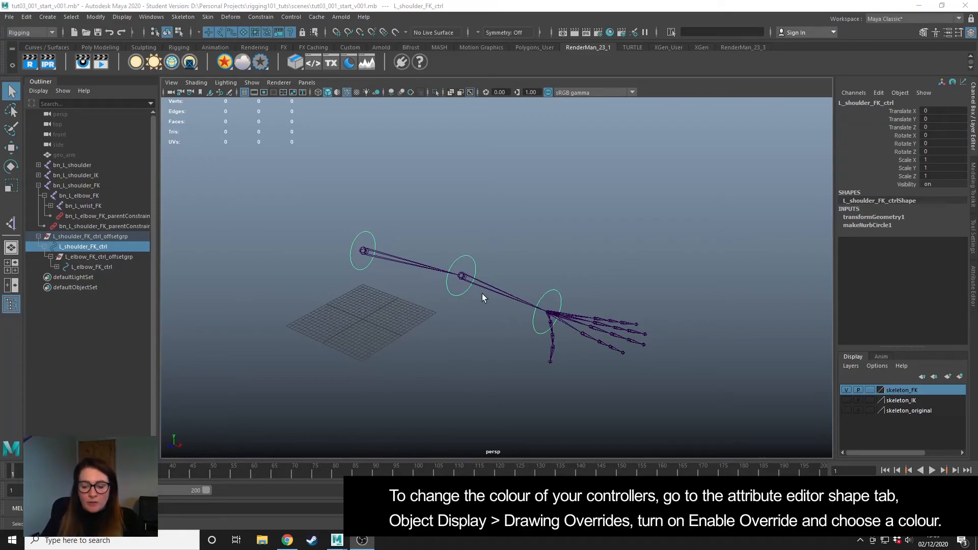
pyautogui.moveTo(370, 232)
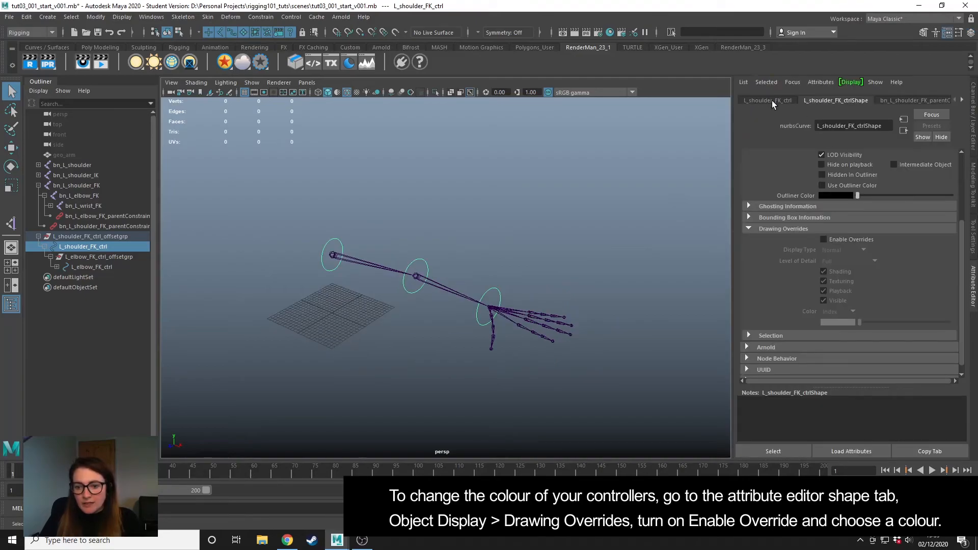
# Enable Drawing Overrides on the controller shapes and set their Color slider to red.
pyautogui.click(836, 100)
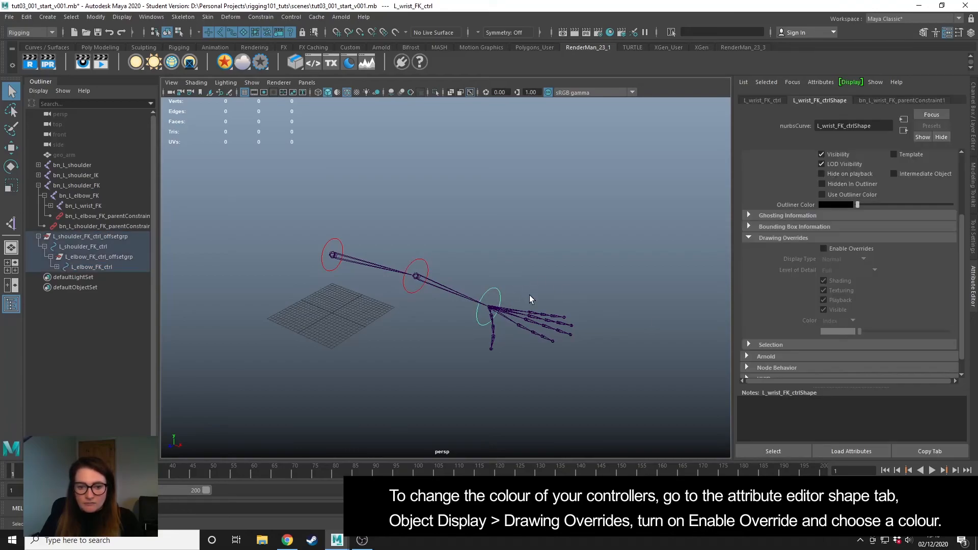
pyautogui.click(824, 249)
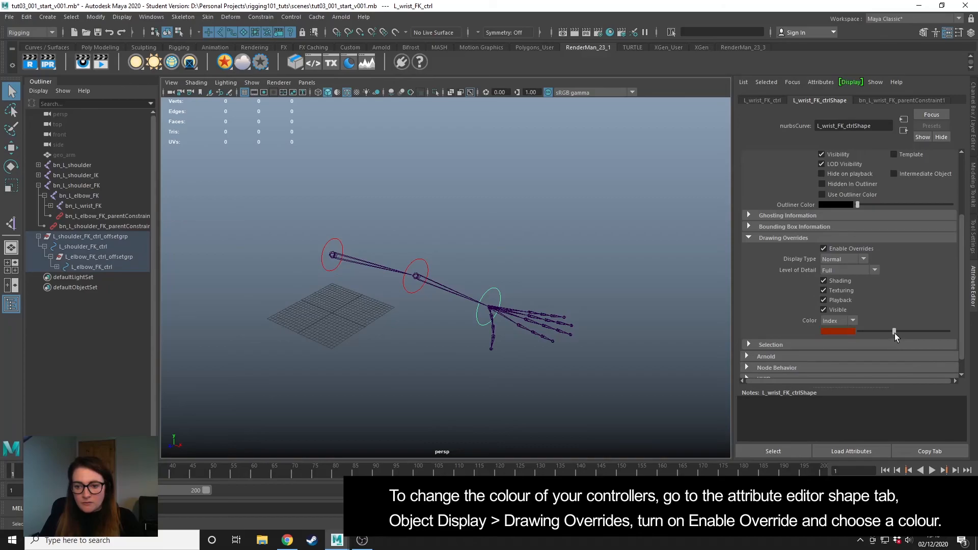
pyautogui.click(508, 285)
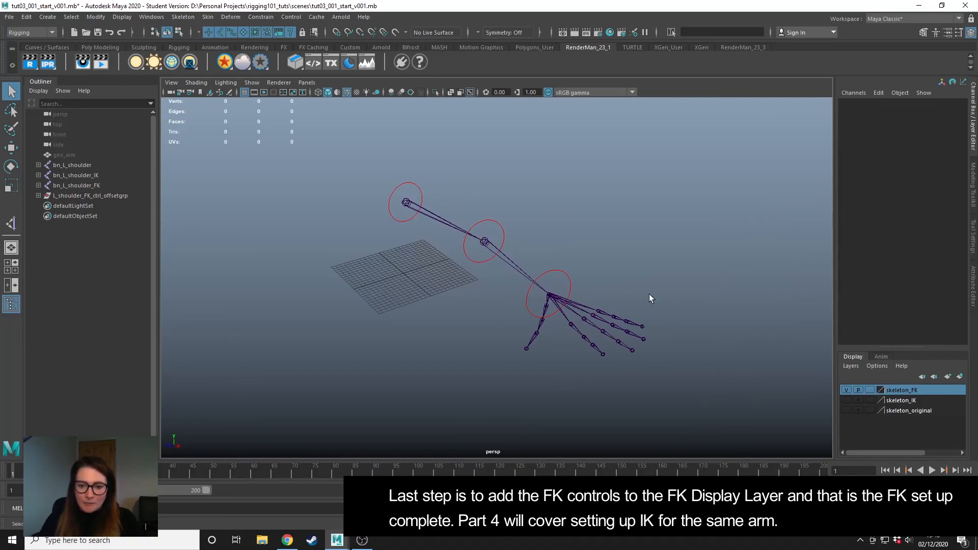
# Add the red controllers to the skeleton_FK layer and toggle its visibility to verify they follow.
pyautogui.click(846, 390)
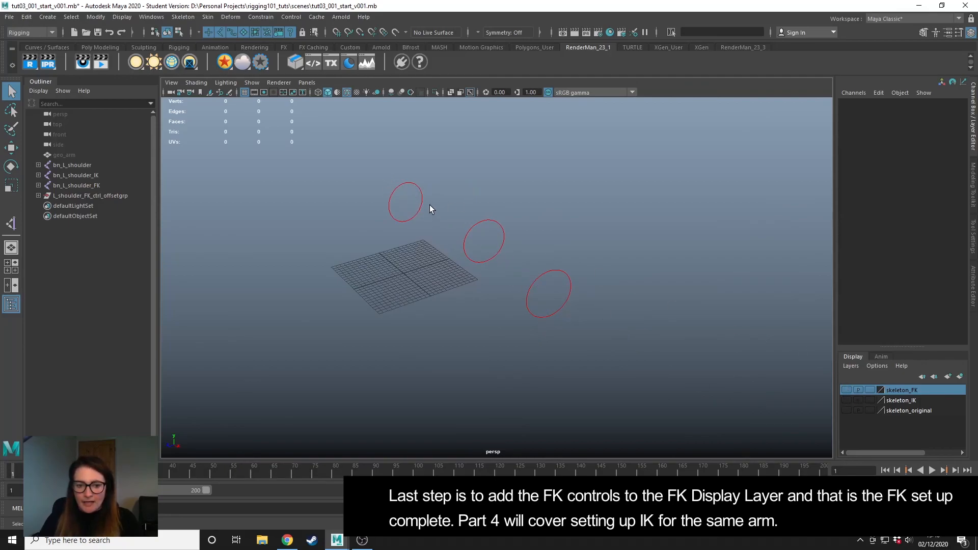
pyautogui.rightClick(902, 389)
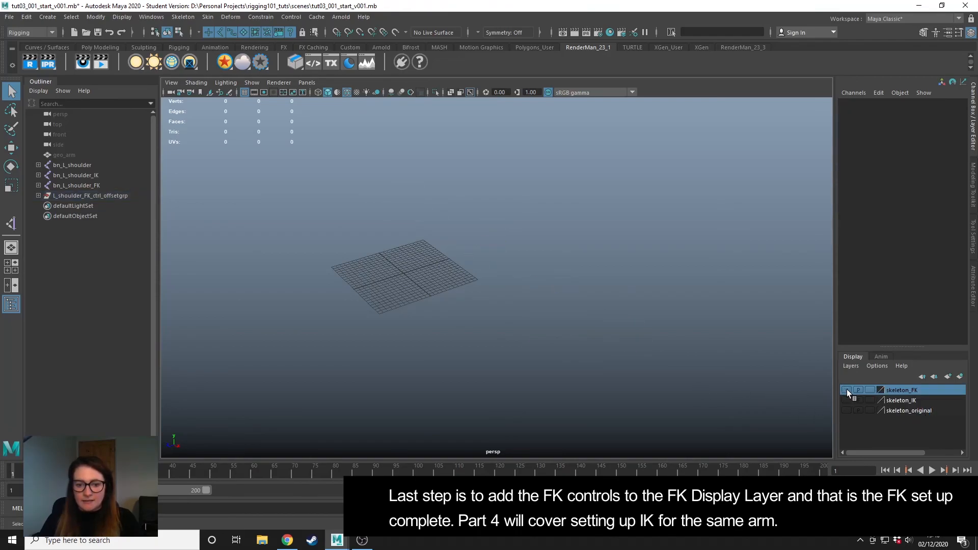
pyautogui.click(847, 391)
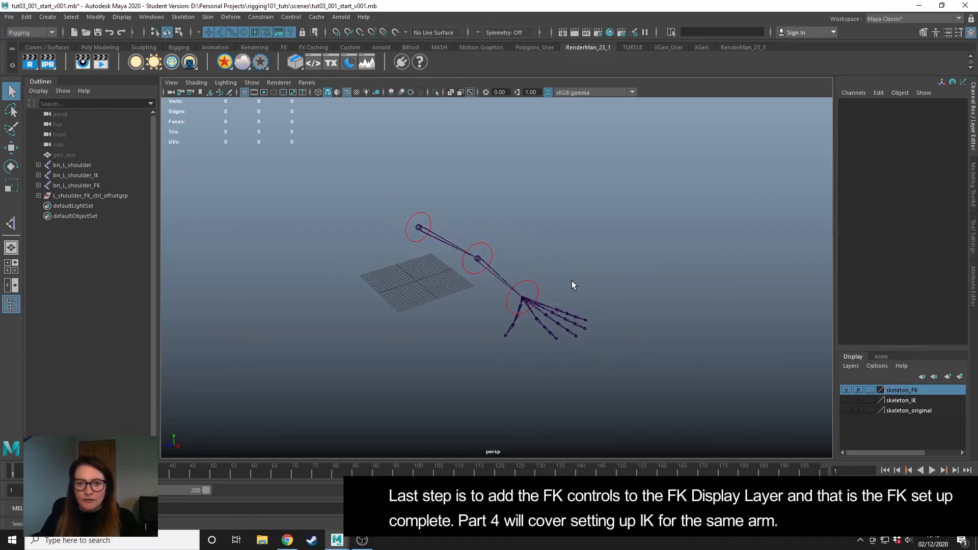